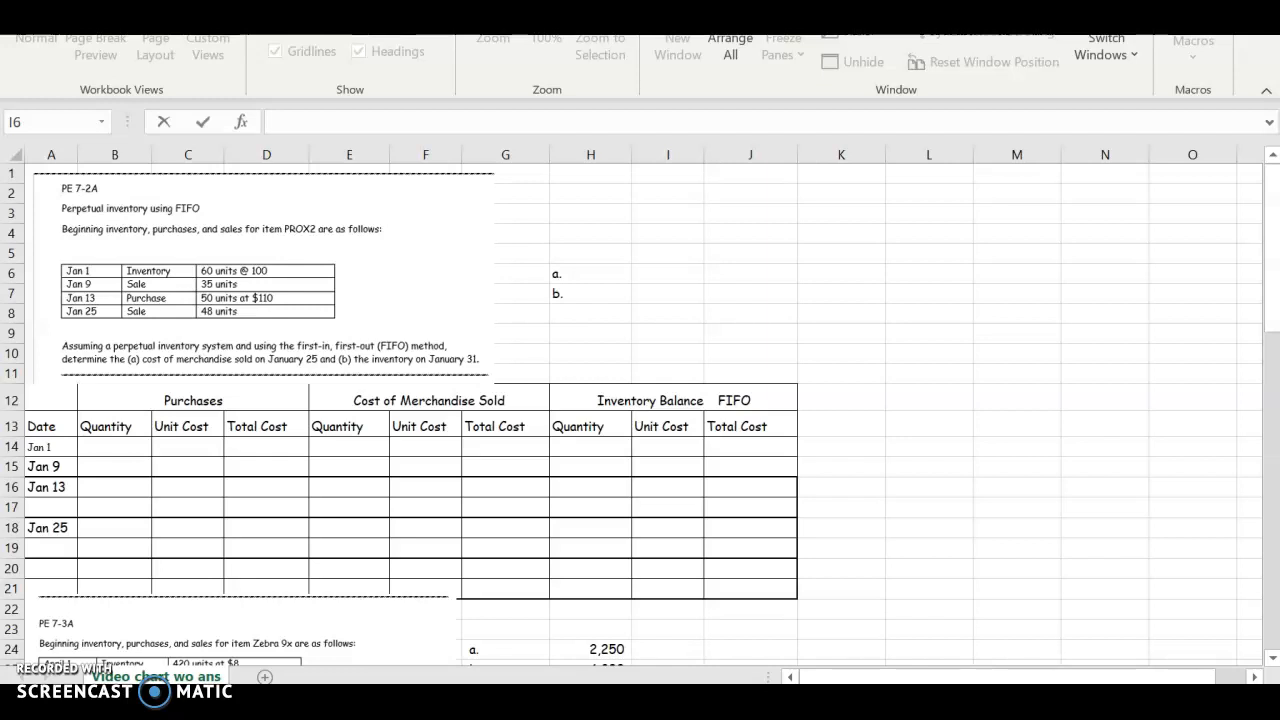
pyautogui.moveTo(204, 456)
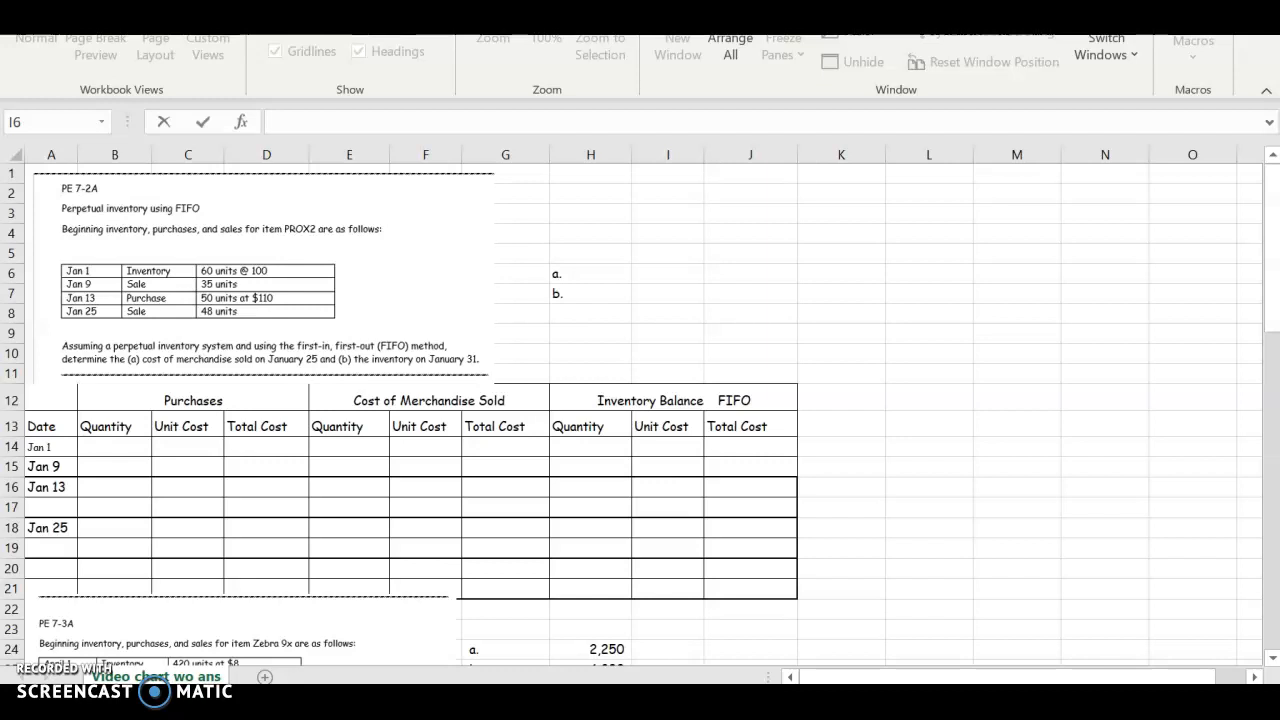
# Step: Enter the Jan 1 balance: 60 units at 100 with a quantity × cost total of 6,000
pyautogui.click(584, 448)
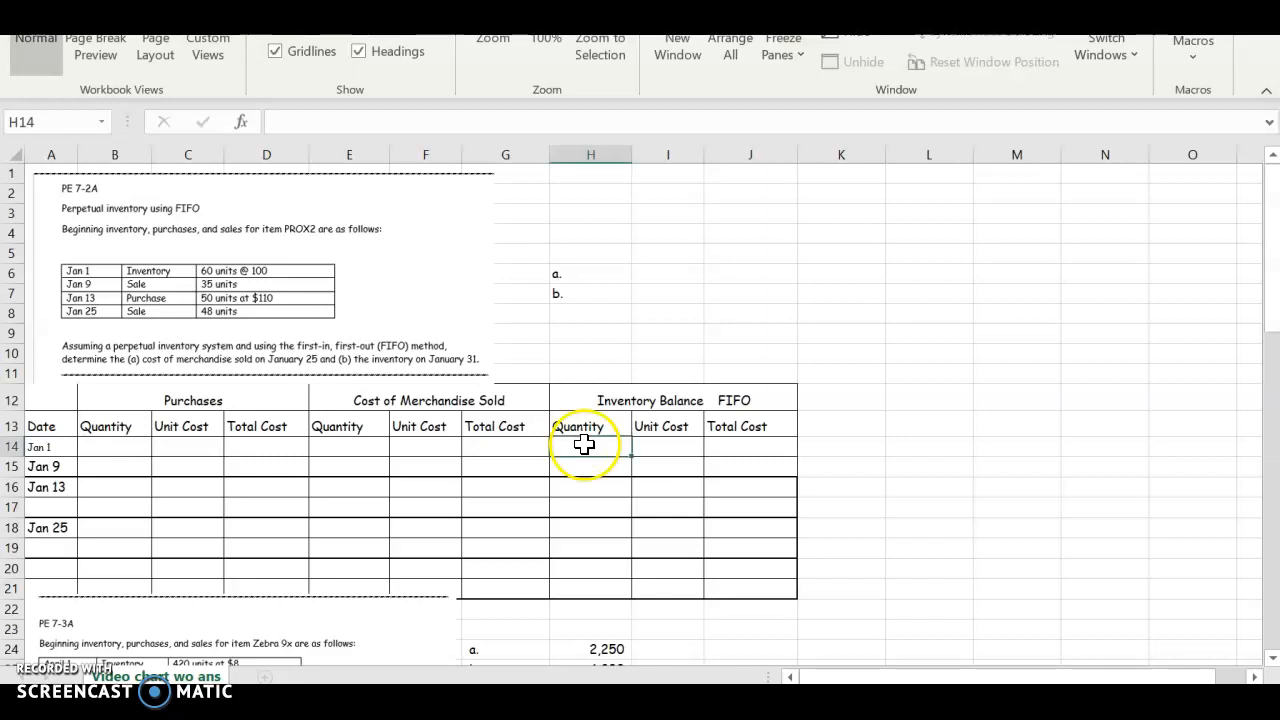
pyautogui.write('60')
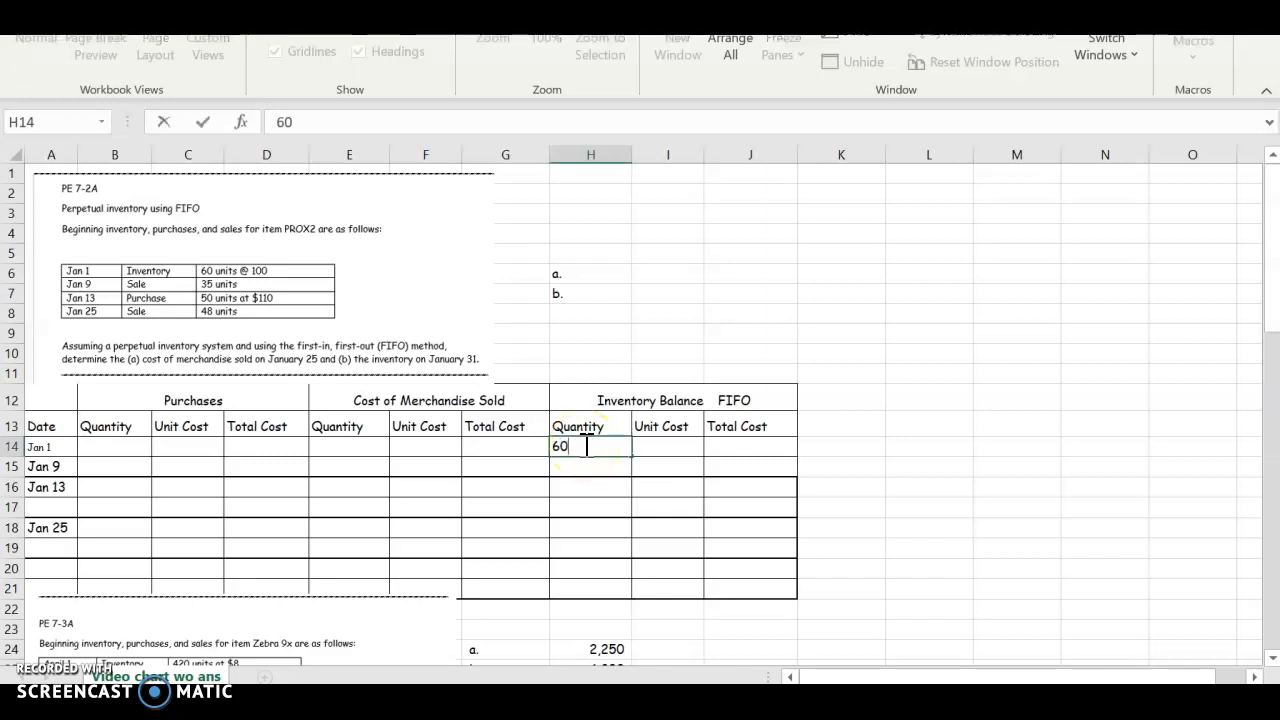
pyautogui.write('100')
pyautogui.click(750, 446)
pyautogui.write('=H14')
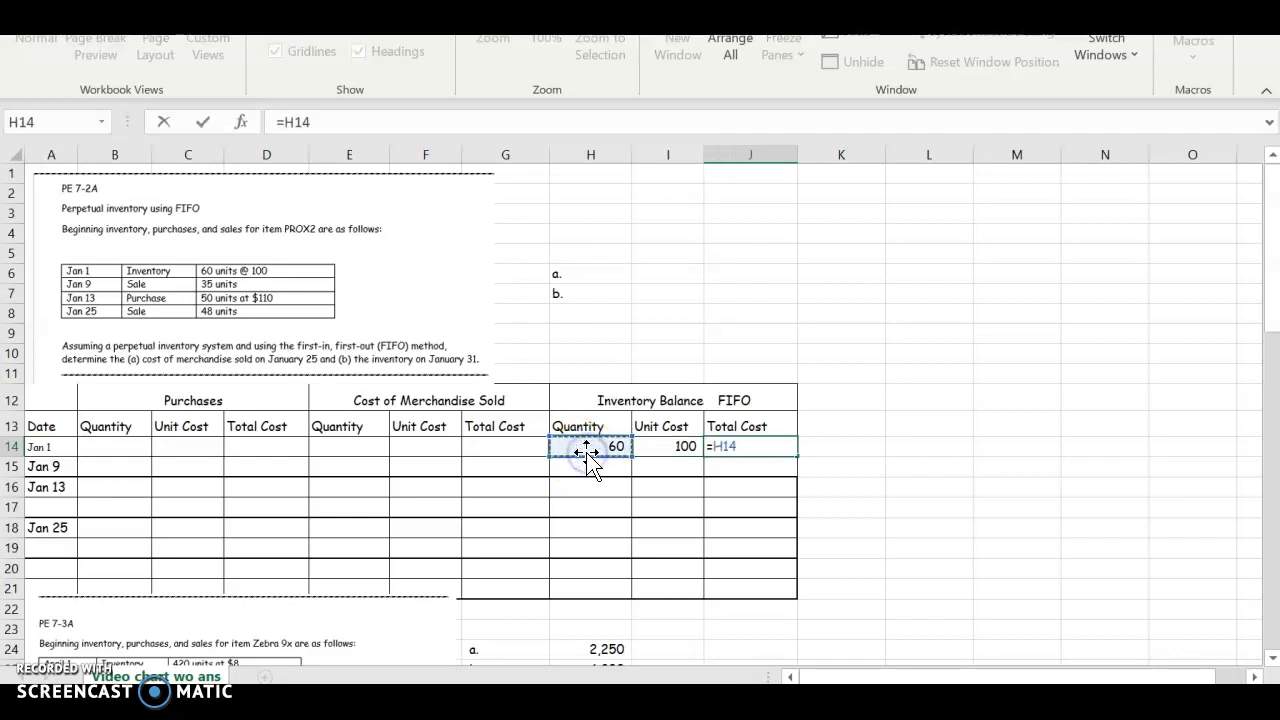
pyautogui.write('*')
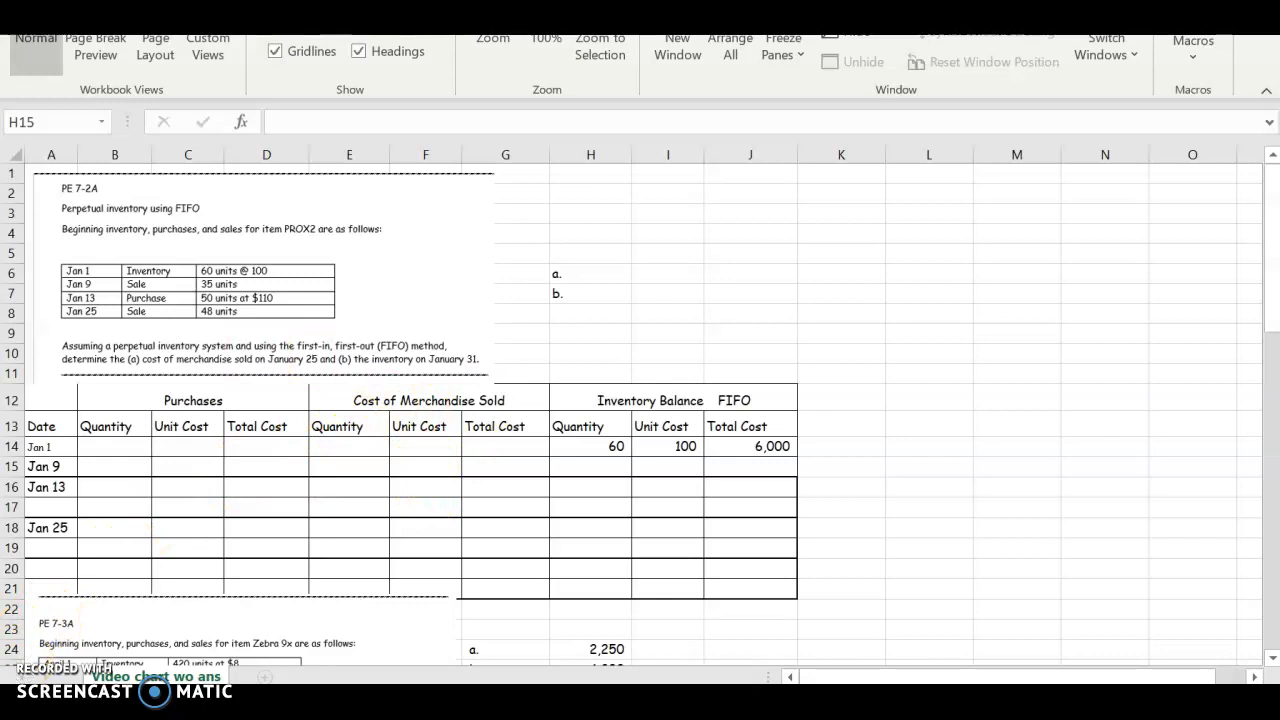
# Step: Enter the Jan 9 cost of merchandise sold: 35 units at 100, totalling 3,500
pyautogui.write('3')
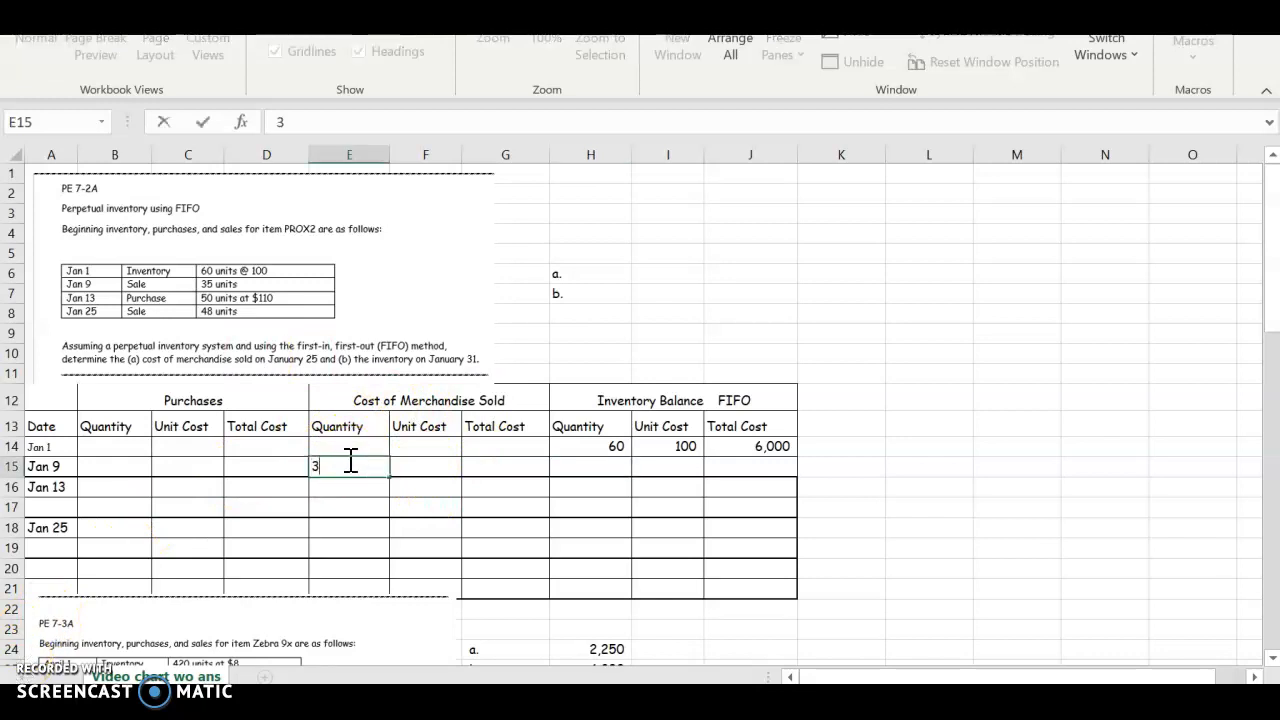
pyautogui.write('5')
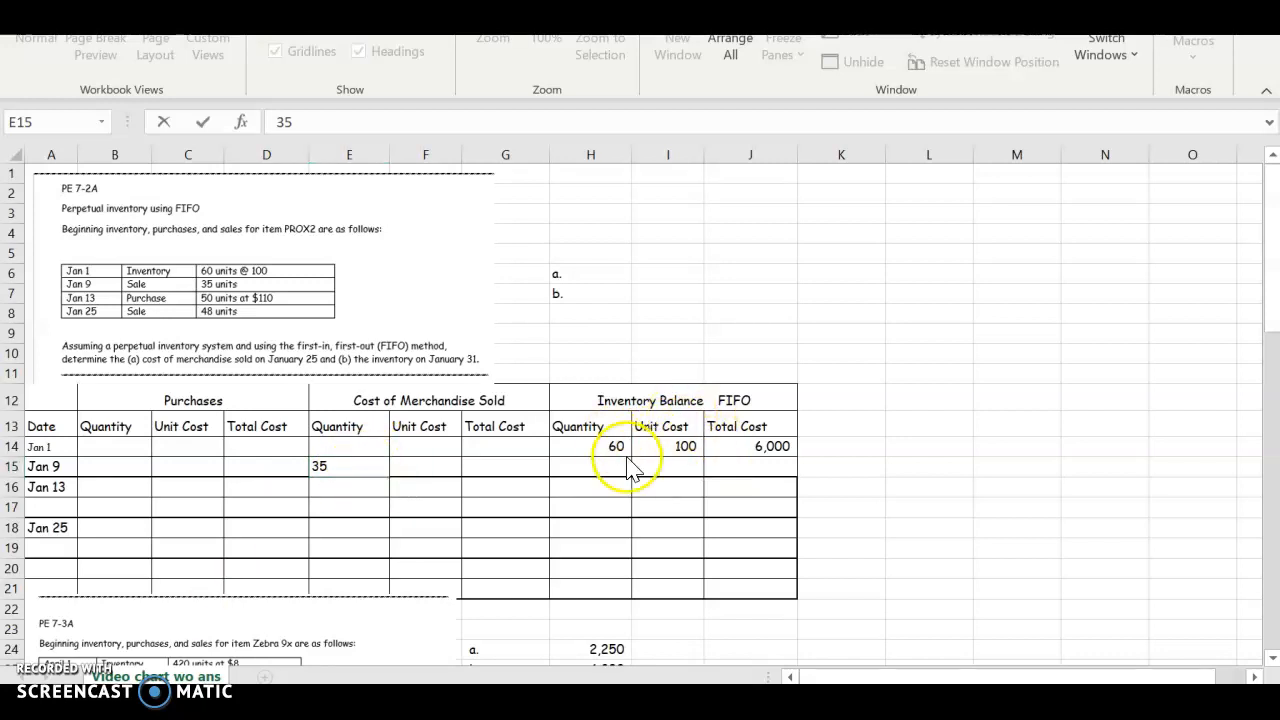
pyautogui.moveTo(424, 480)
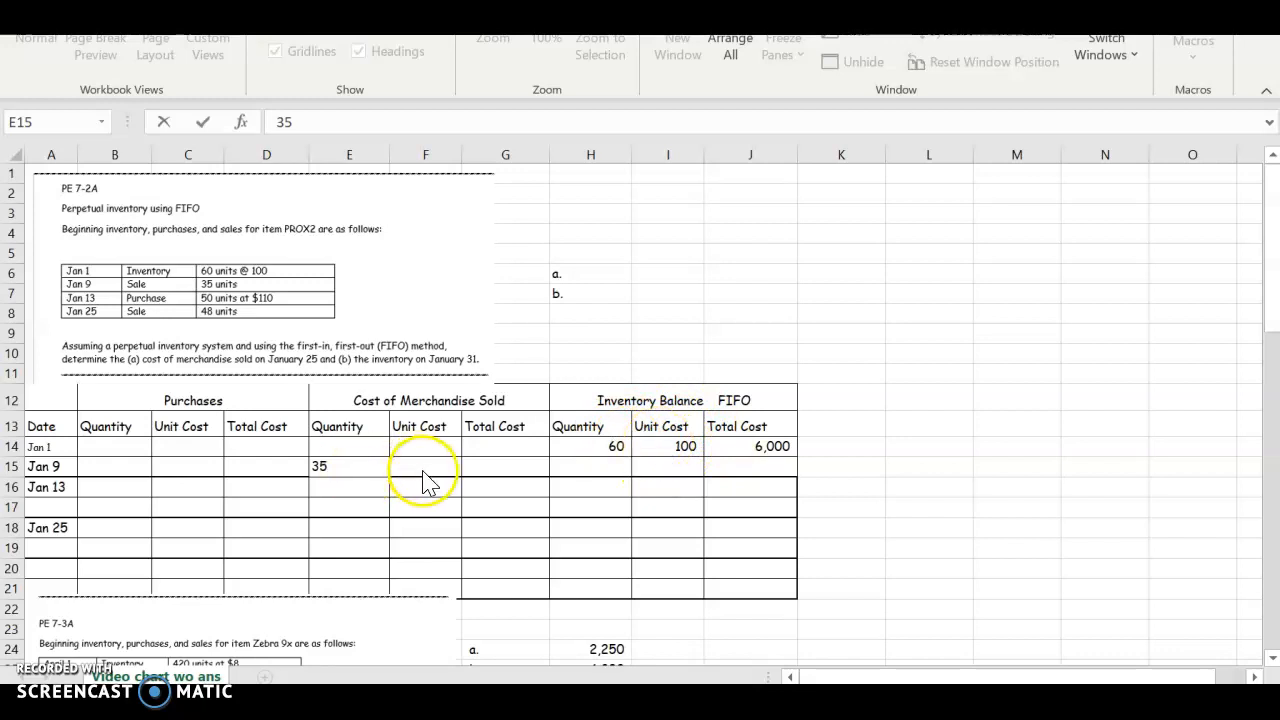
pyautogui.write('1')
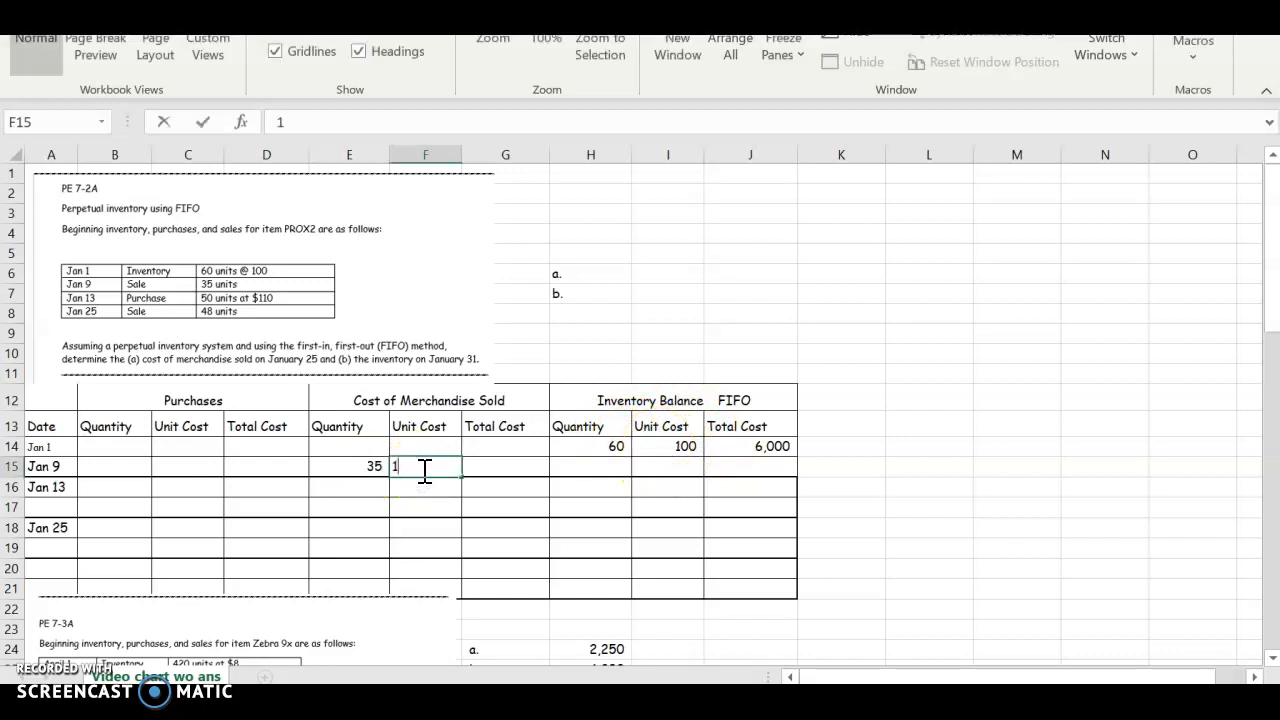
pyautogui.write('00')
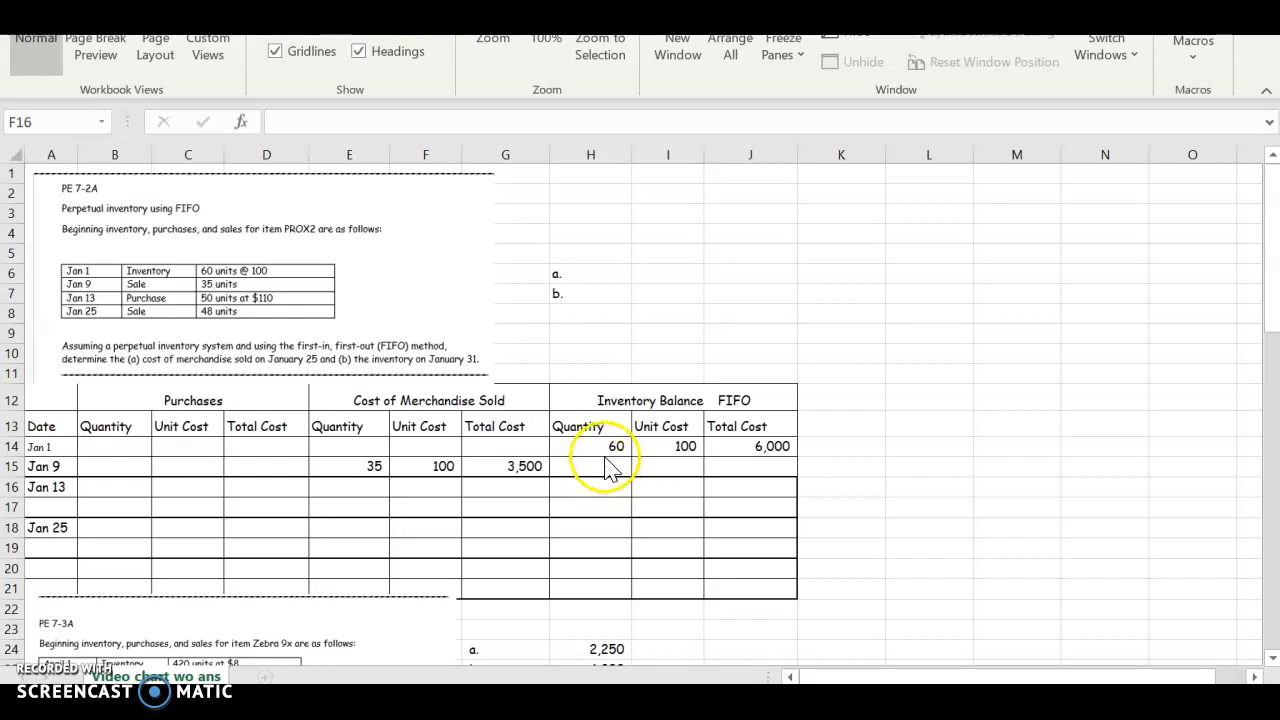
pyautogui.moveTo(628, 472)
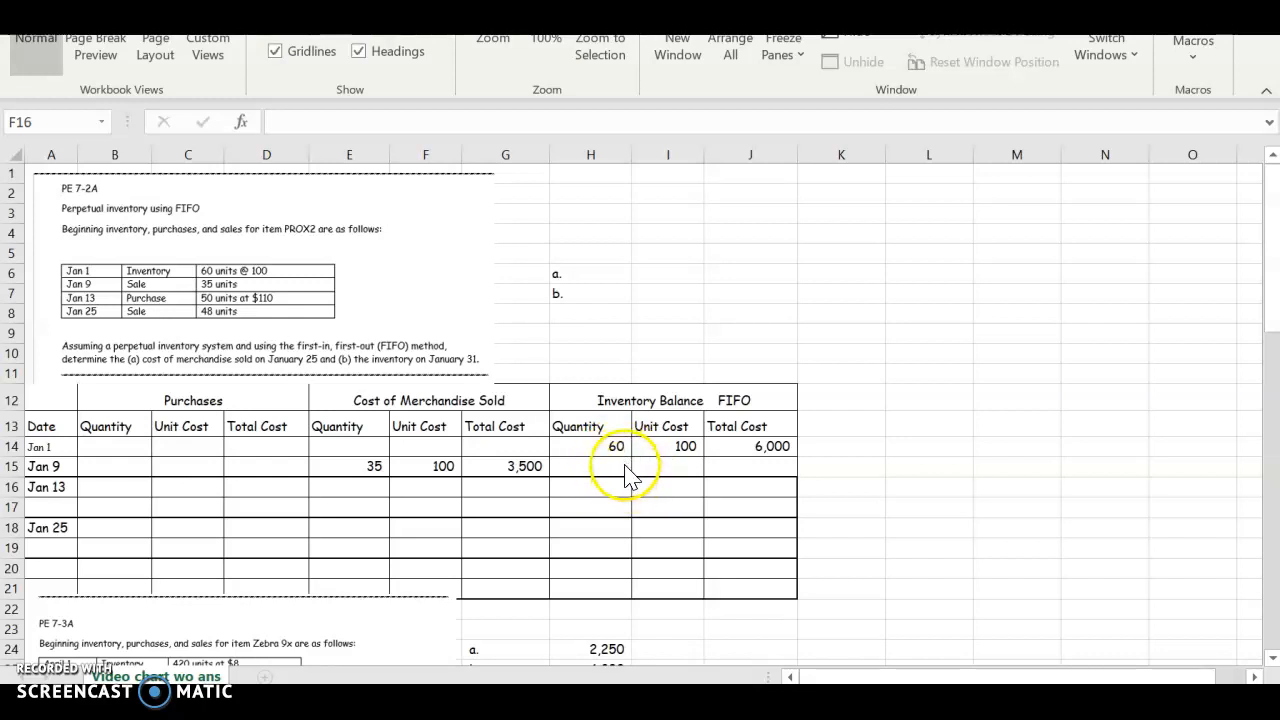
pyautogui.moveTo(376, 484)
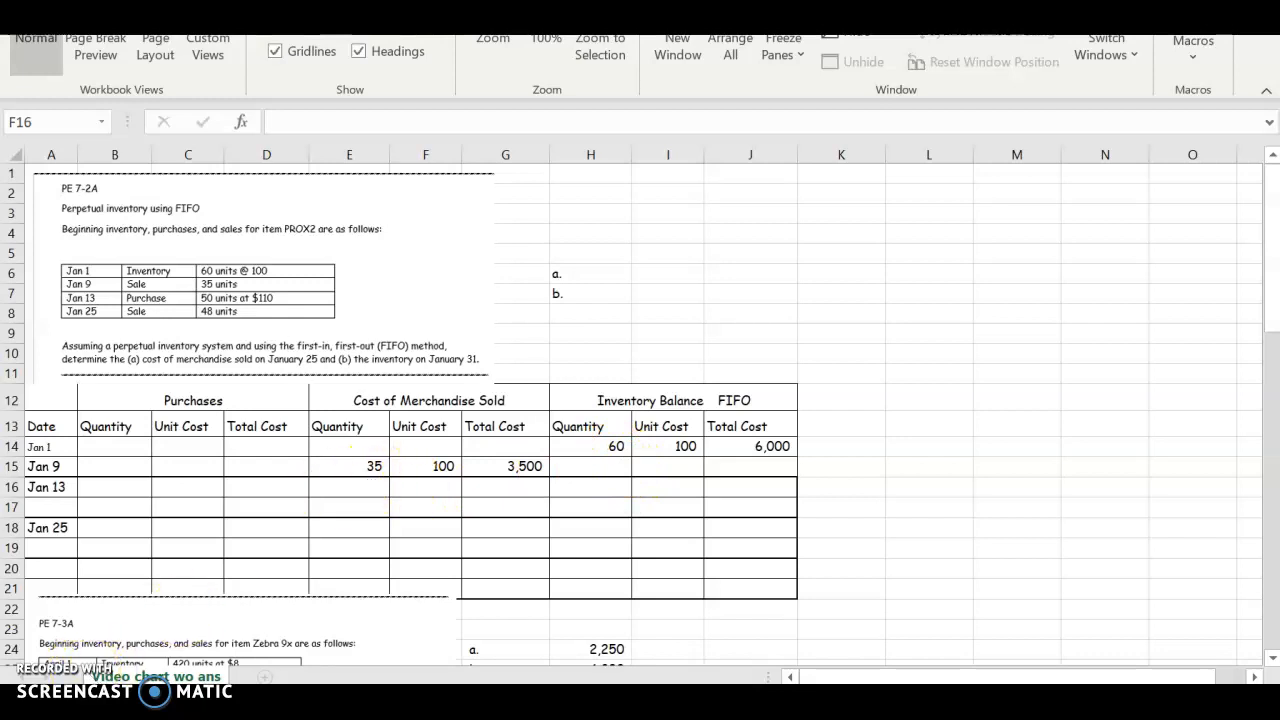
# Step: Compute the Jan 9 balance as =60-35 units at 100, with total =H15*I15 giving 2,500
pyautogui.click(590, 466)
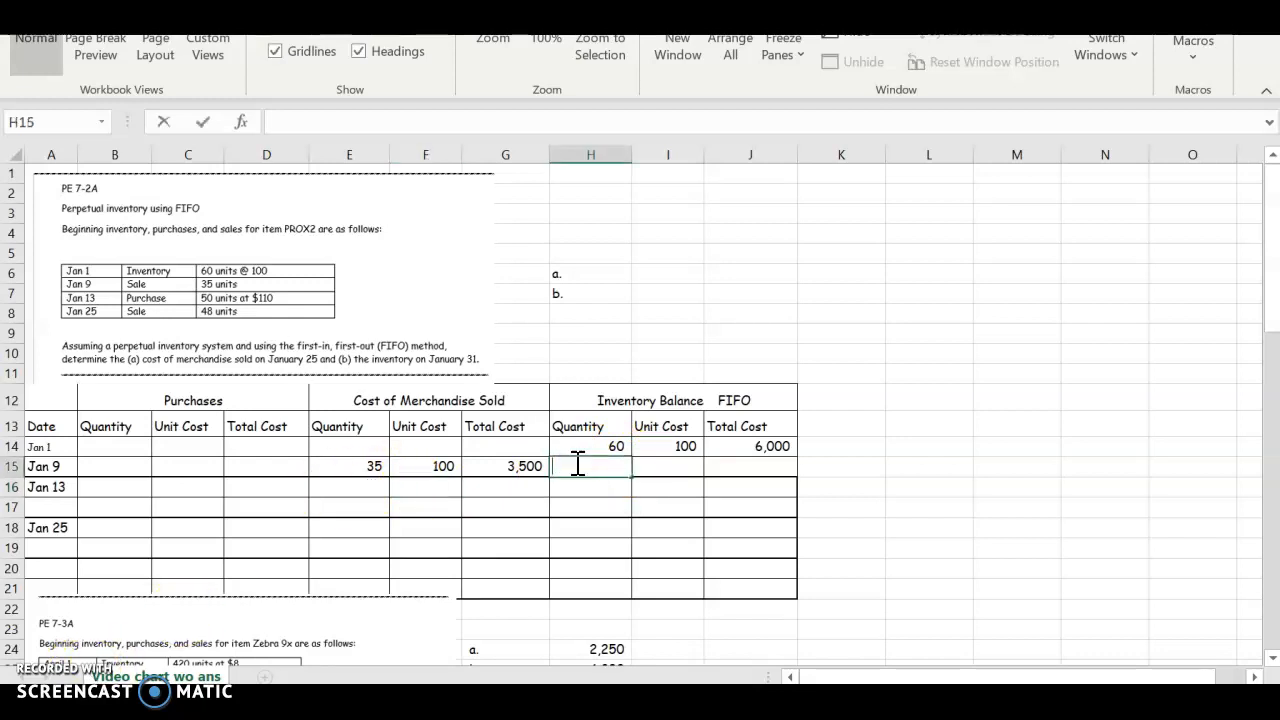
pyautogui.write('=60-')
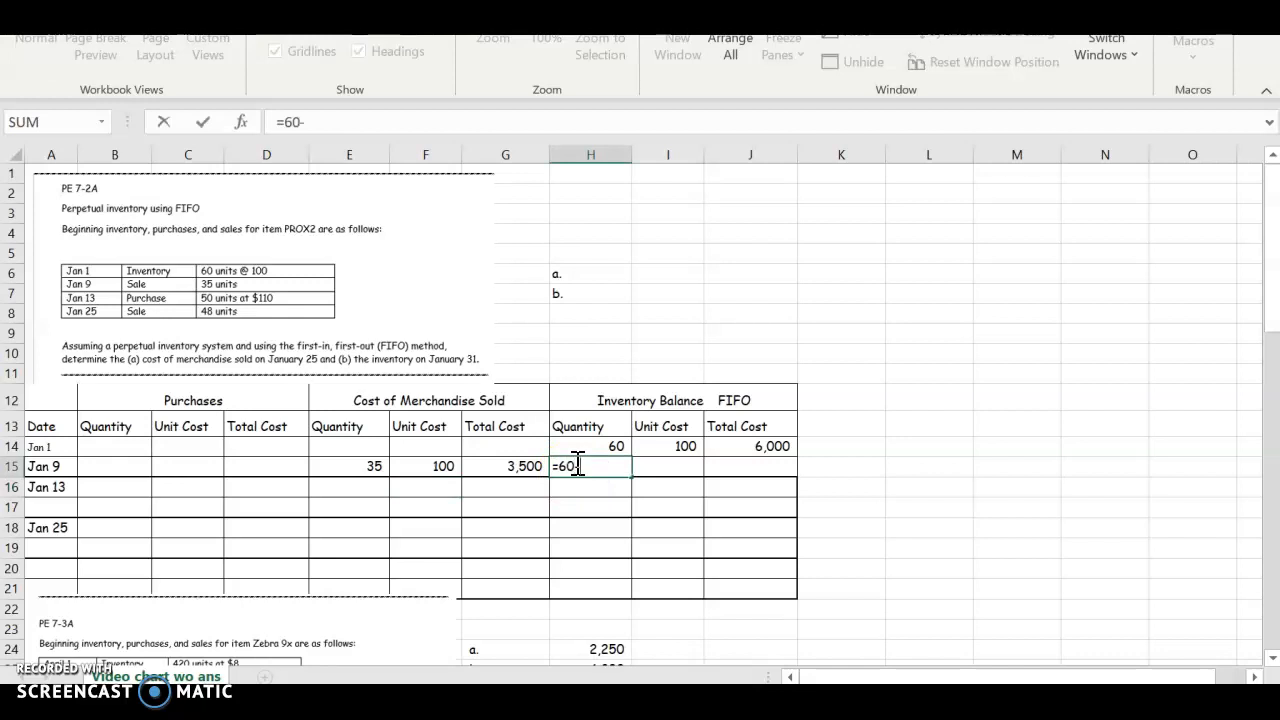
pyautogui.press('Enter')
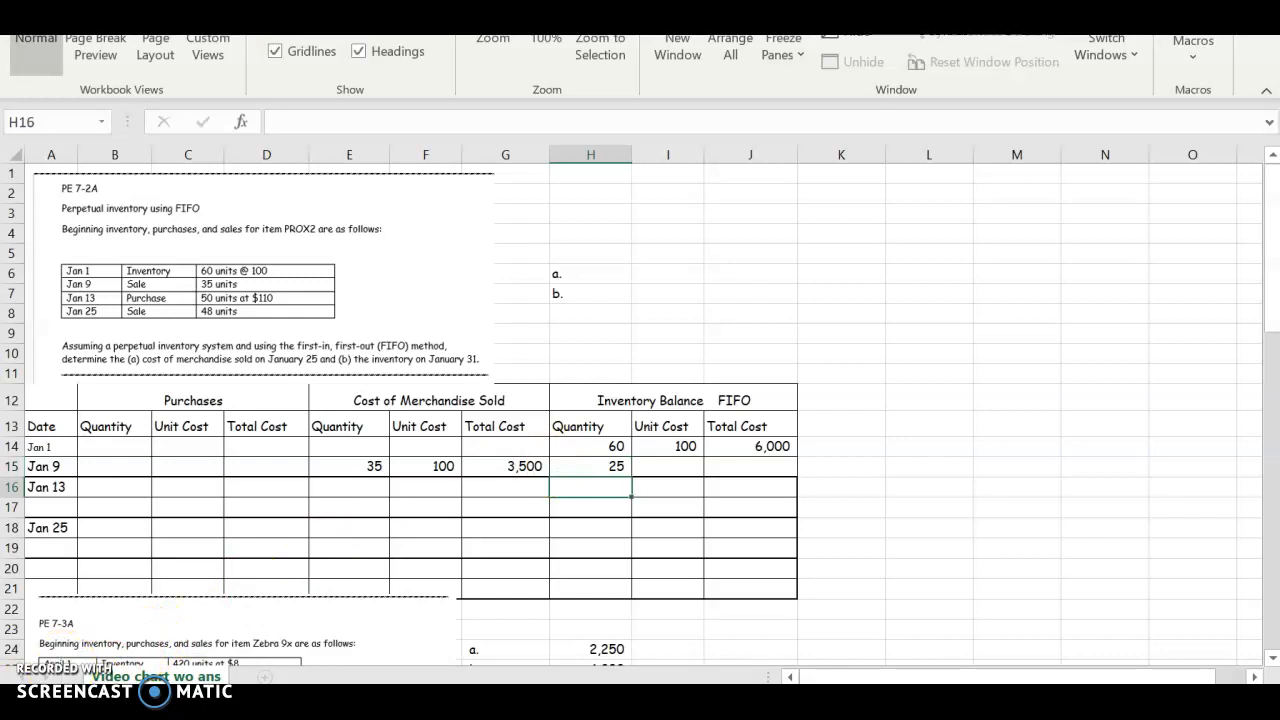
pyautogui.write('100')
pyautogui.click(750, 466)
pyautogui.write('=')
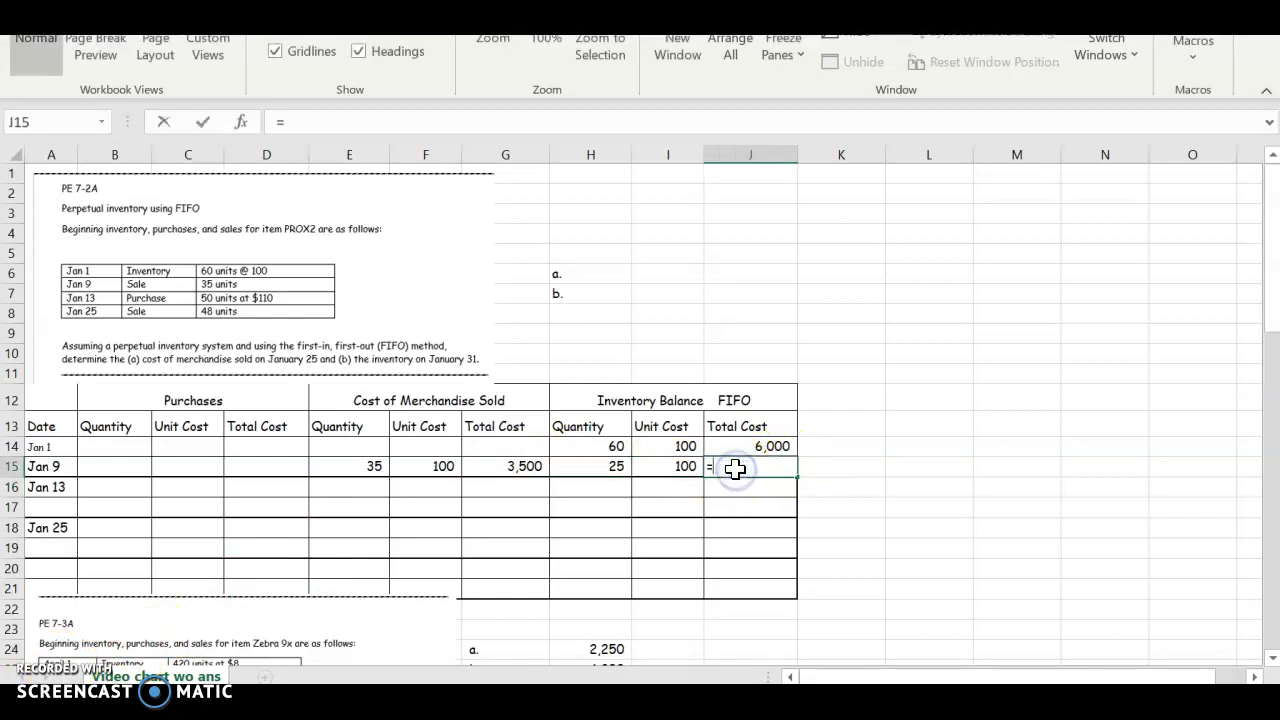
pyautogui.click(592, 466)
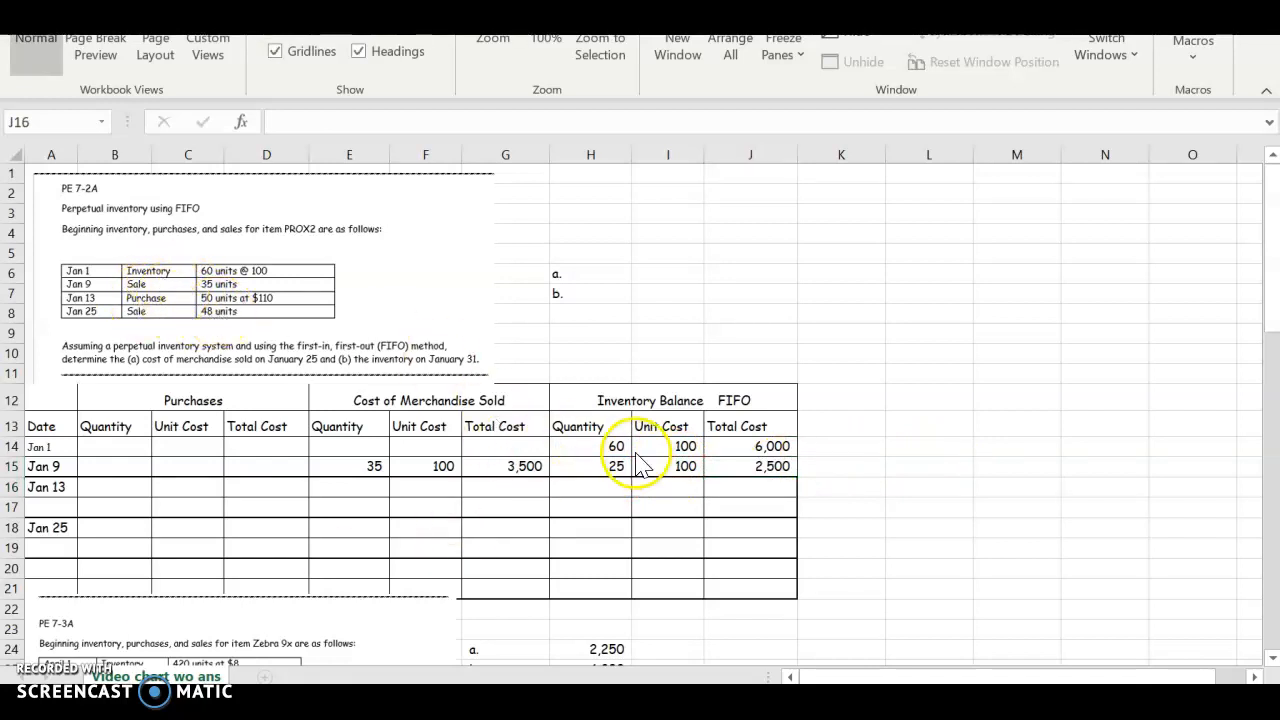
pyautogui.moveTo(602, 472)
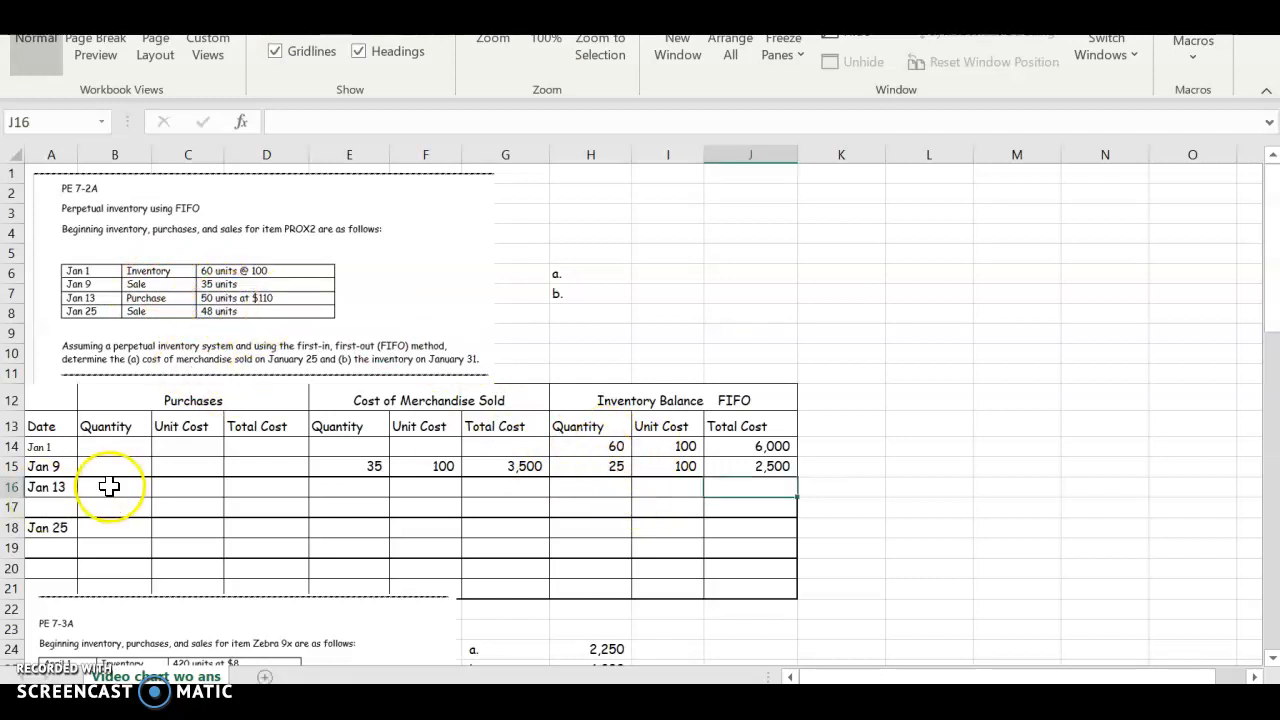
# Step: Enter the Jan 13 purchase of 50 units at 110 with a total cost formula giving 5,500
pyautogui.write('50')
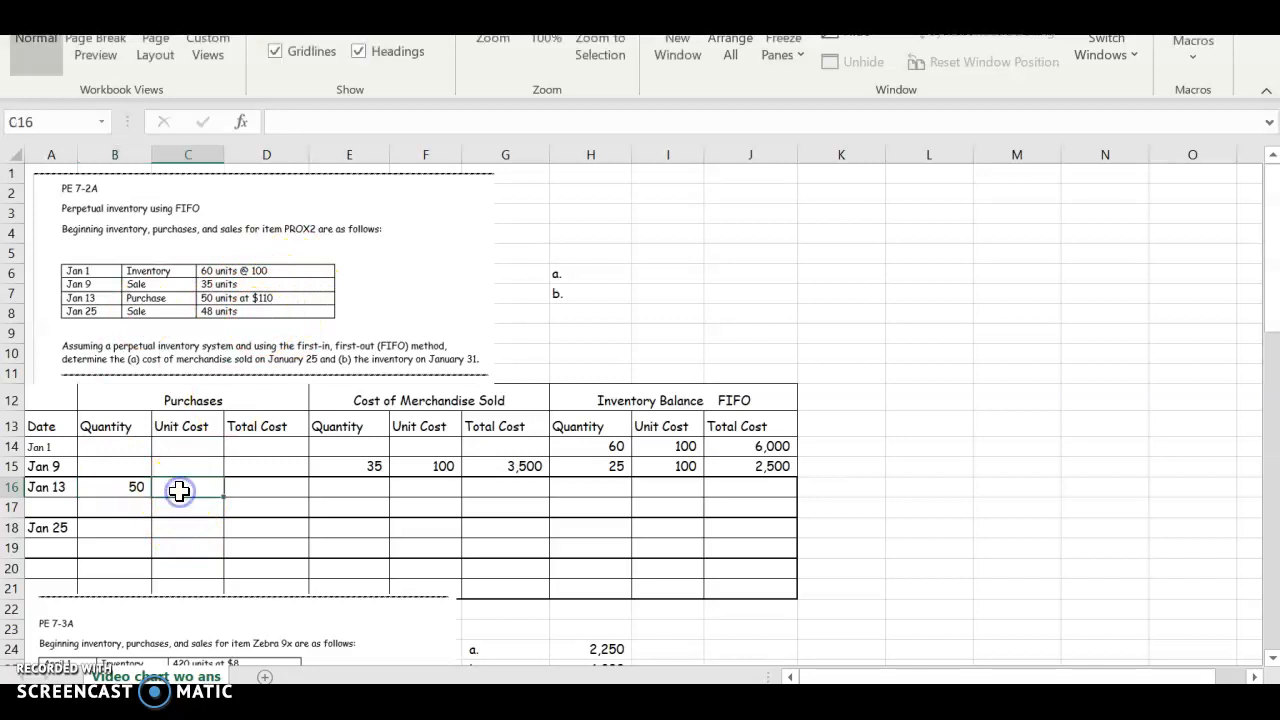
pyautogui.write('100')
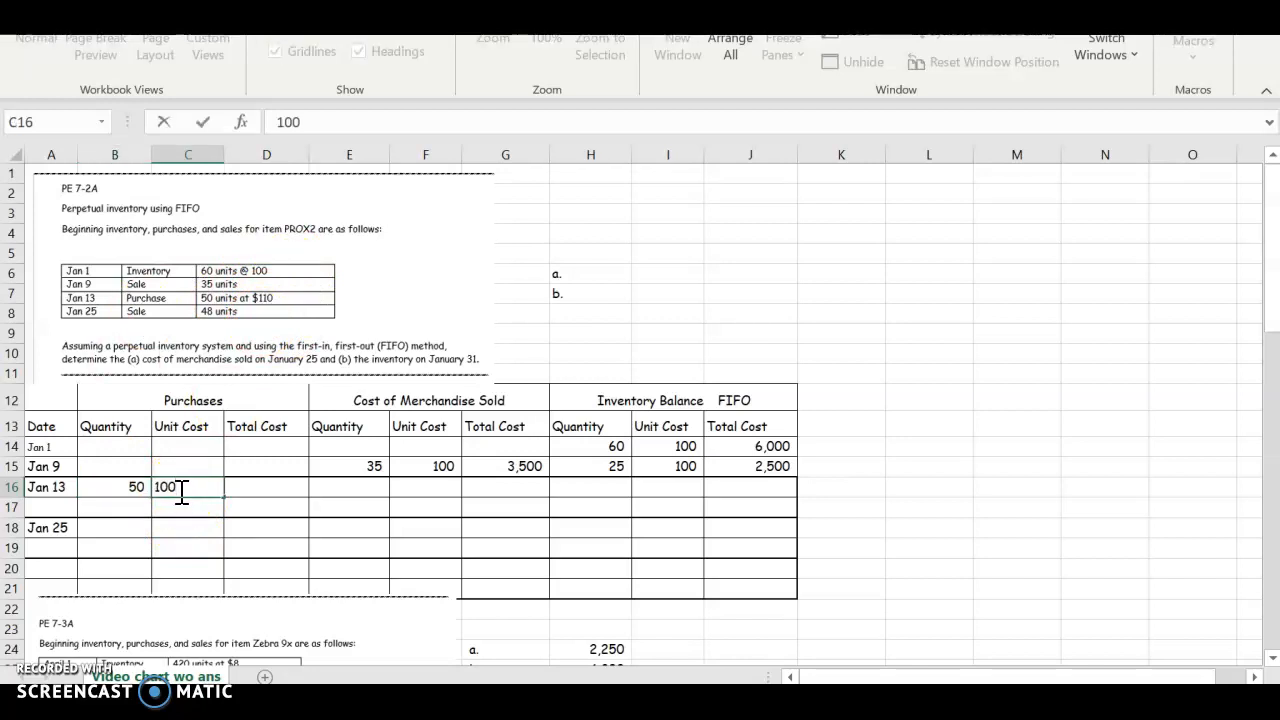
pyautogui.write('110')
pyautogui.click(266, 486)
pyautogui.write('=')
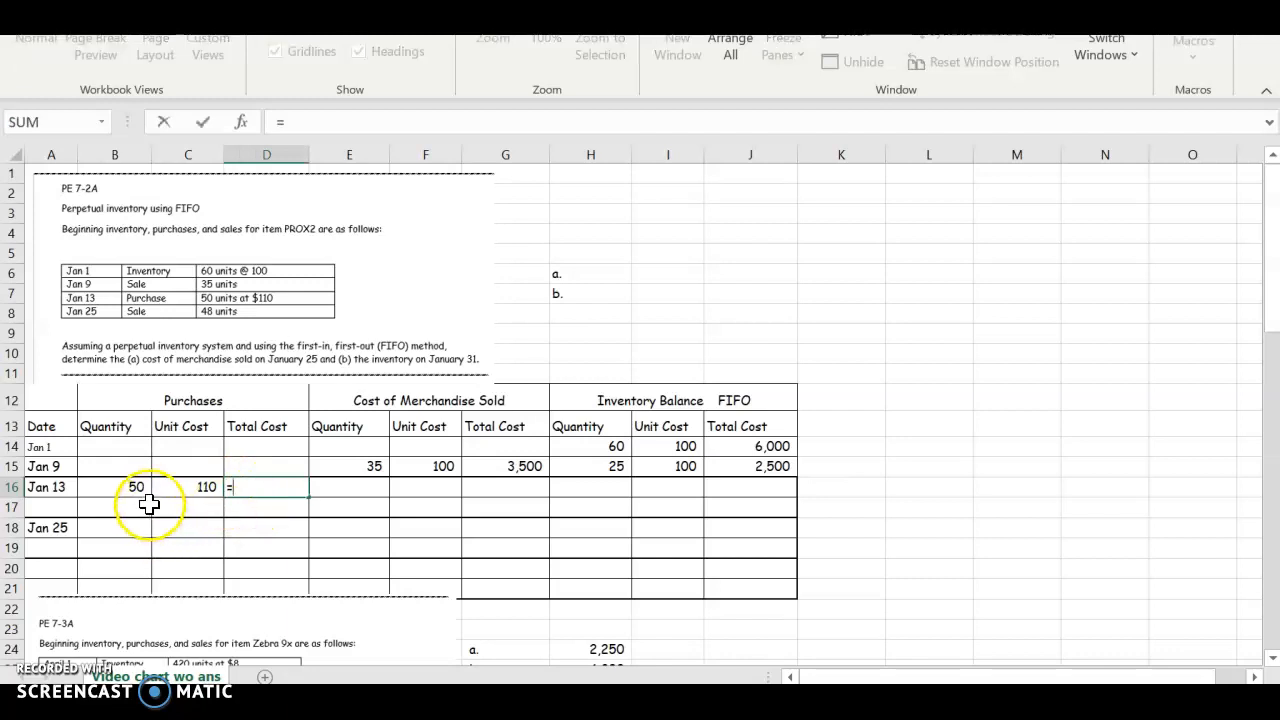
pyautogui.click(130, 488)
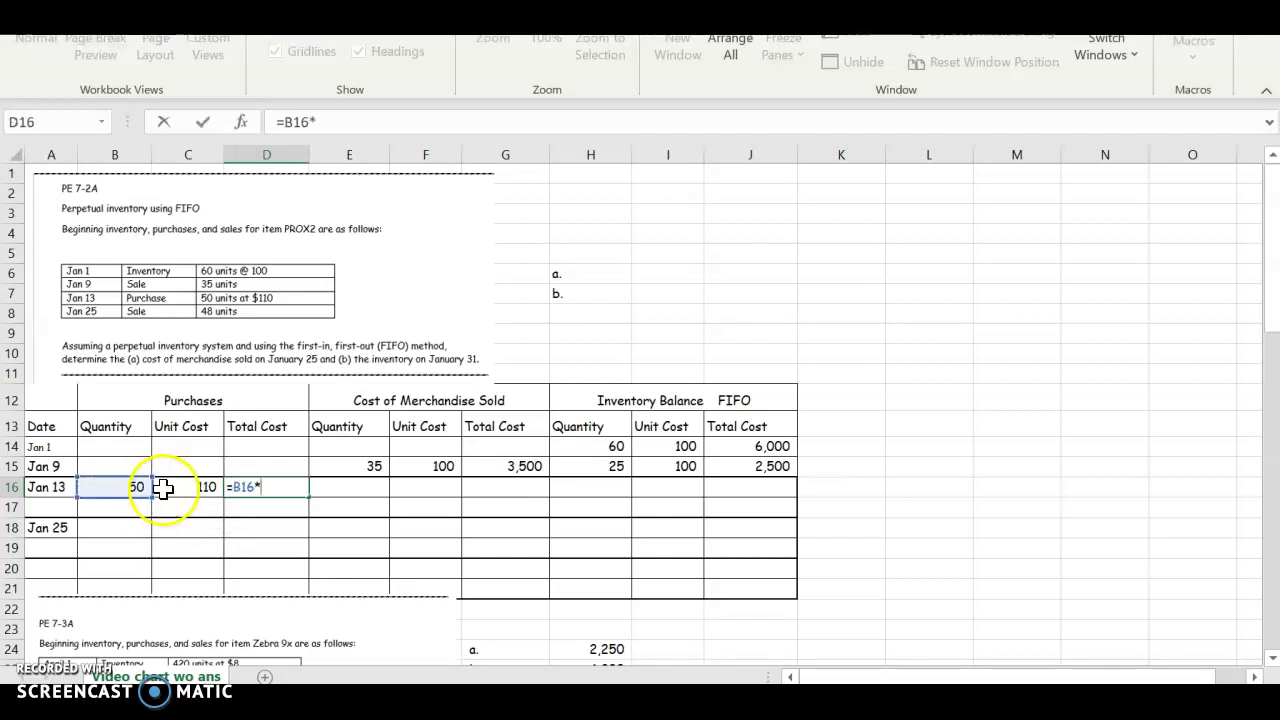
pyautogui.press('Enter')
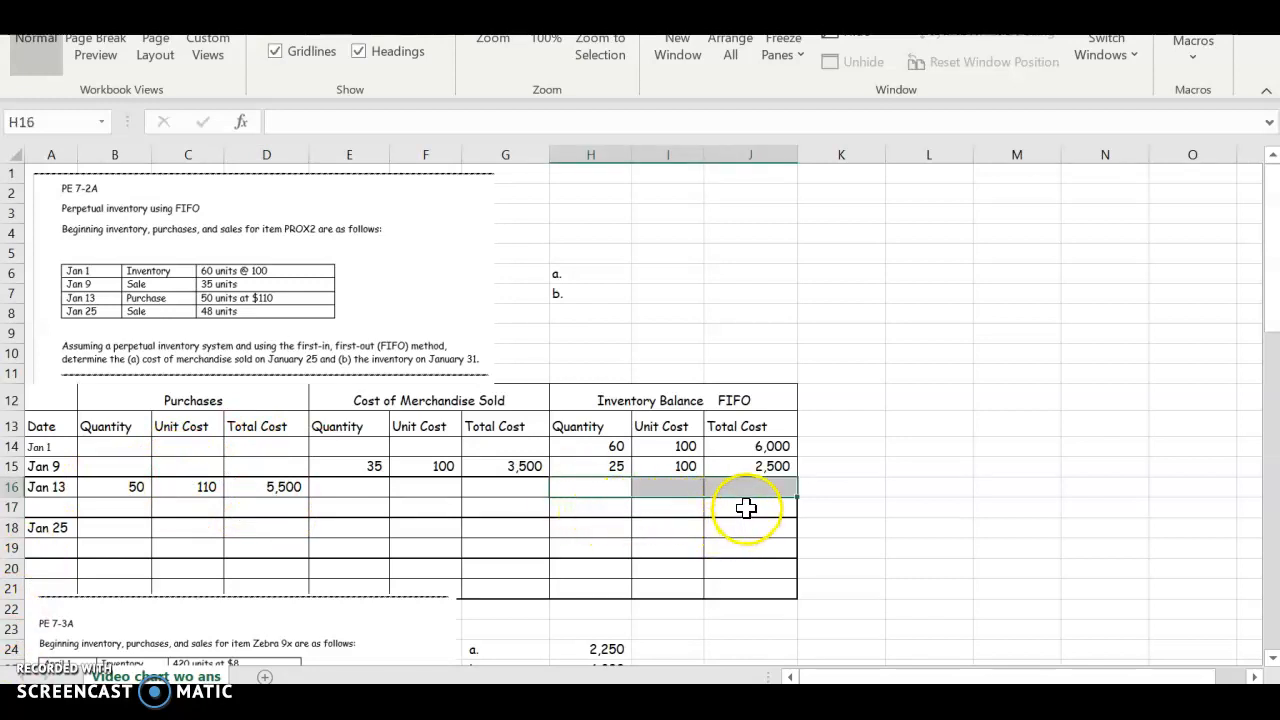
# Step: Shade the Jan 13 balance cells yellow and enter the first layer: 25 at 100, 2,500
pyautogui.click(748, 508)
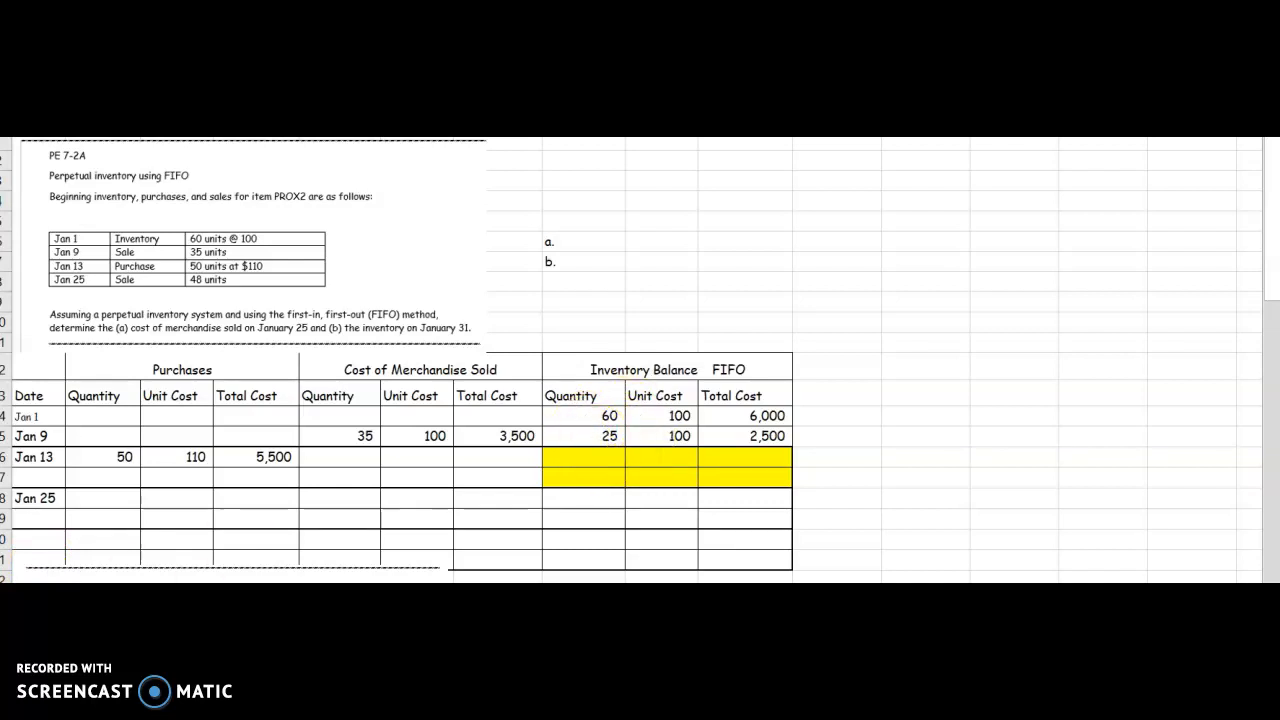
pyautogui.click(588, 460)
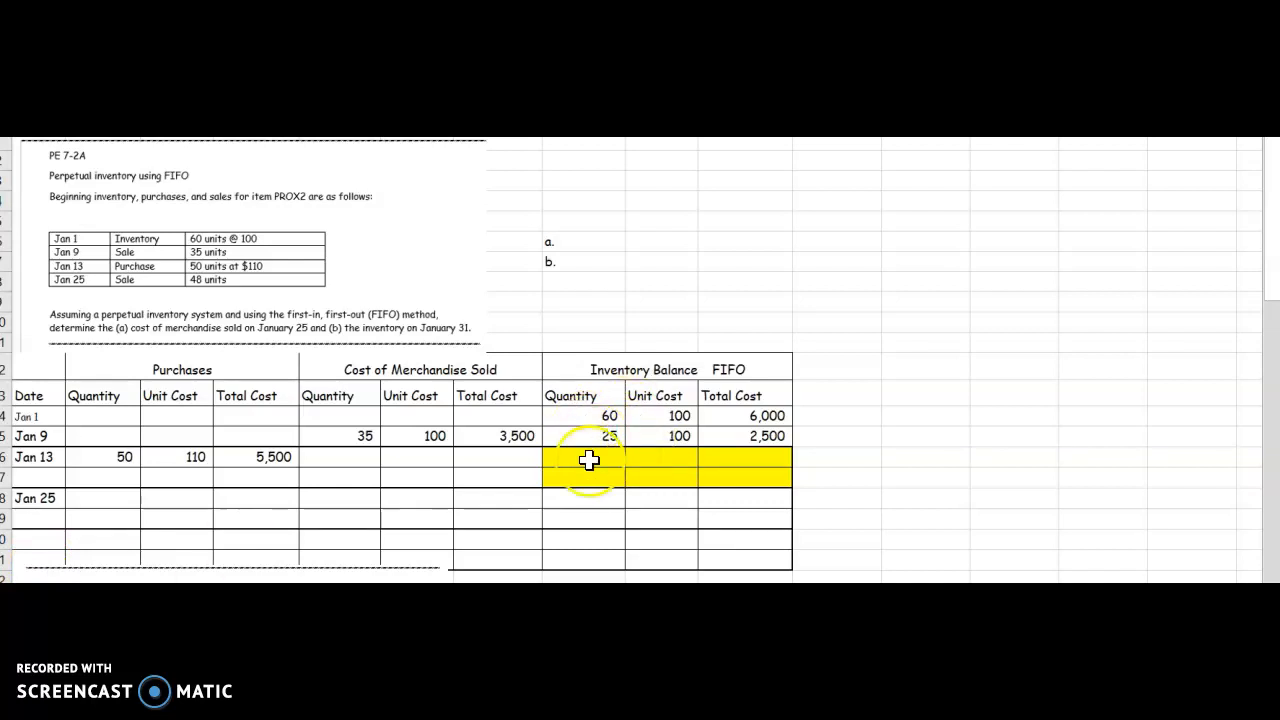
pyautogui.write('25')
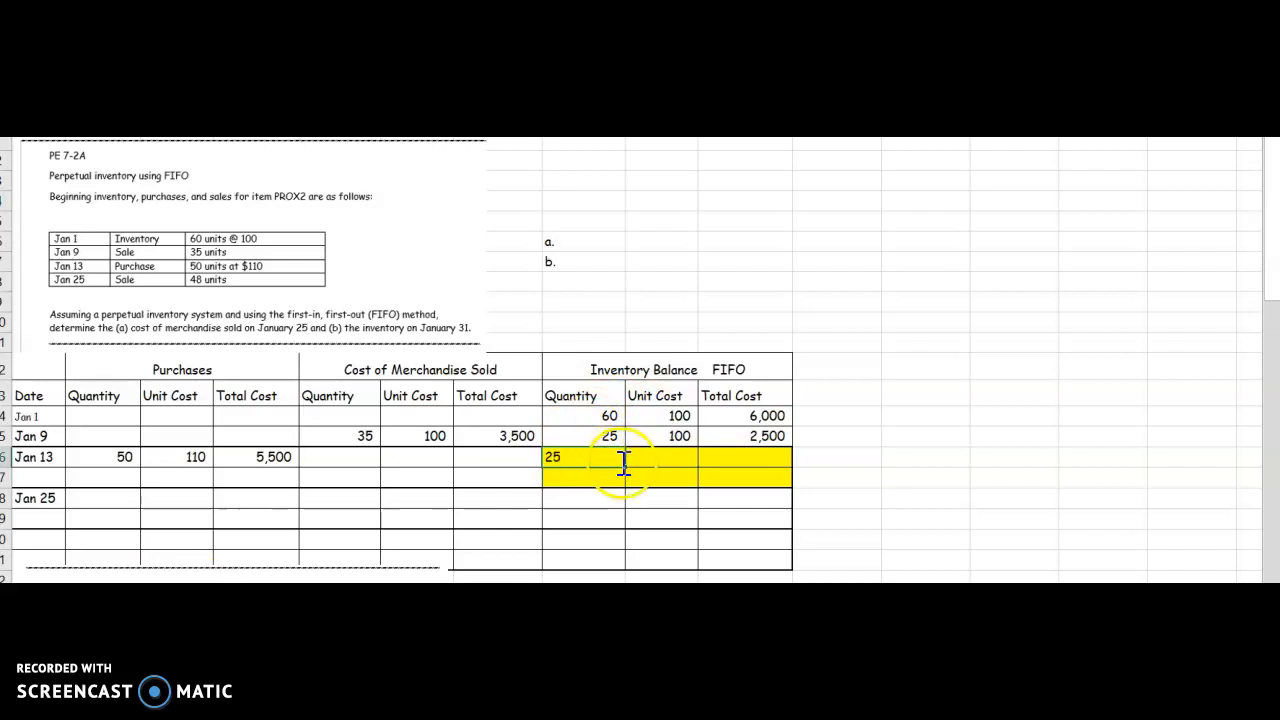
pyautogui.write('100')
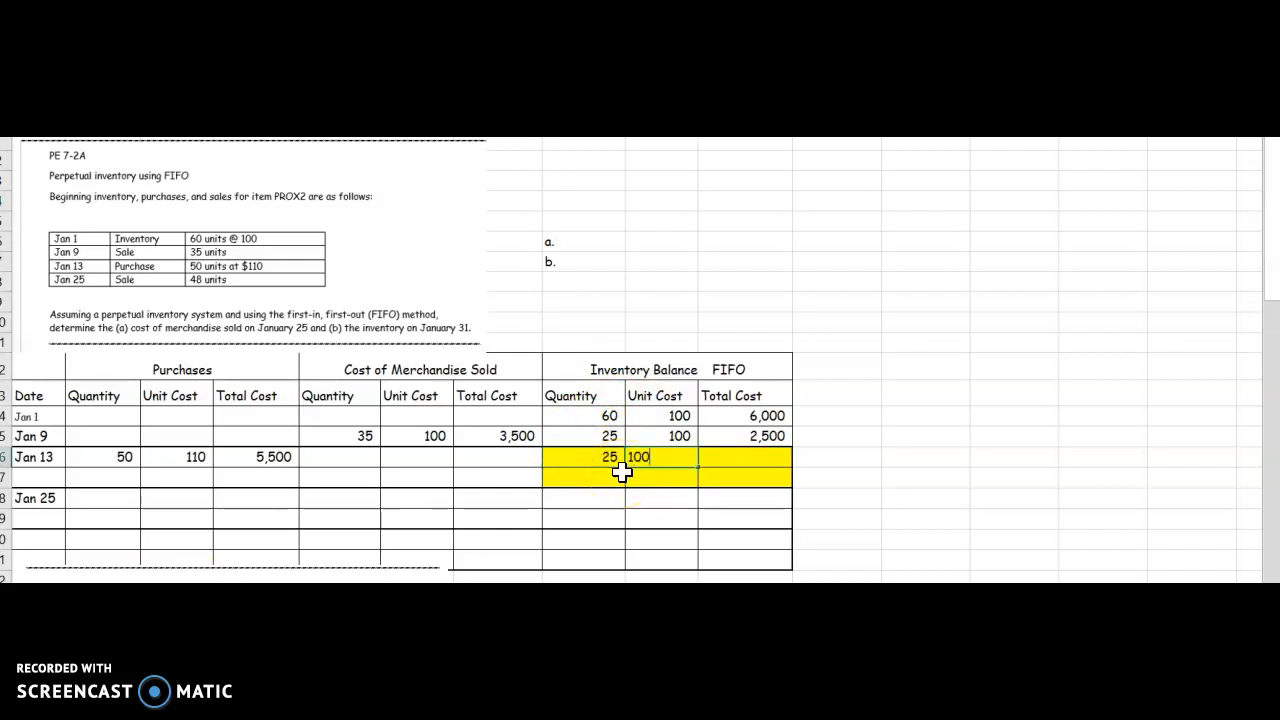
pyautogui.write('2500')
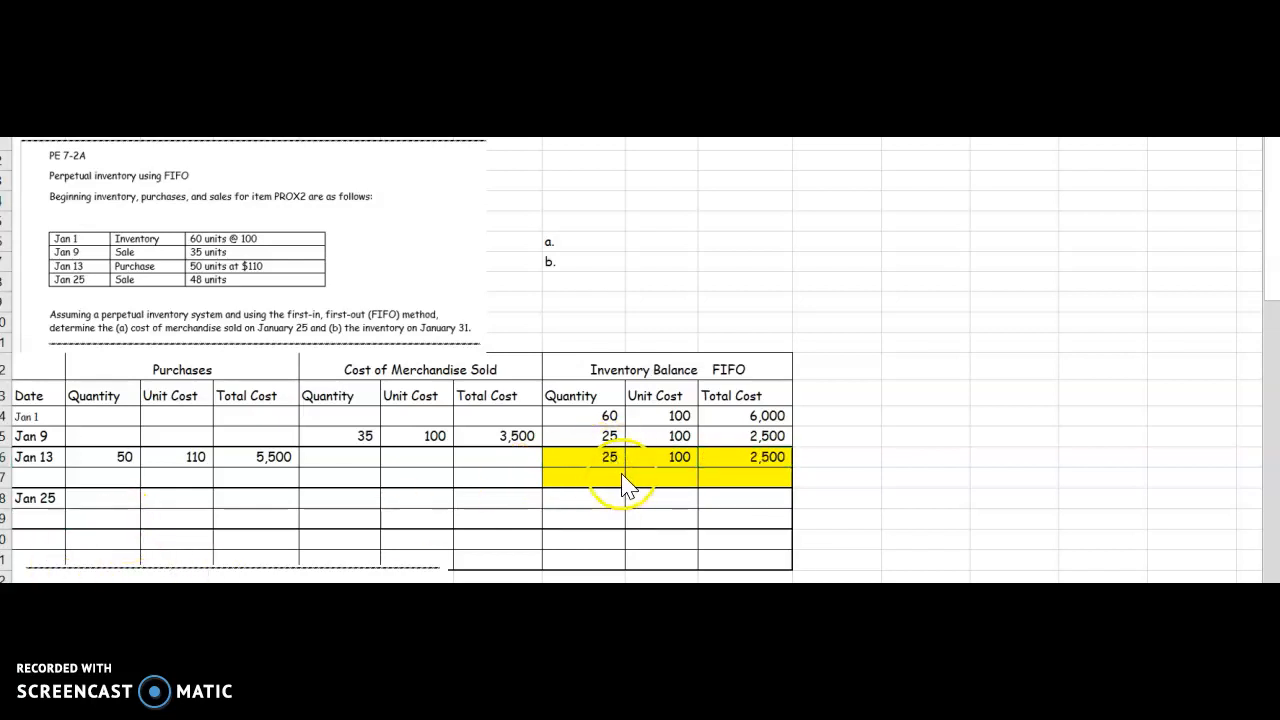
pyautogui.moveTo(204, 480)
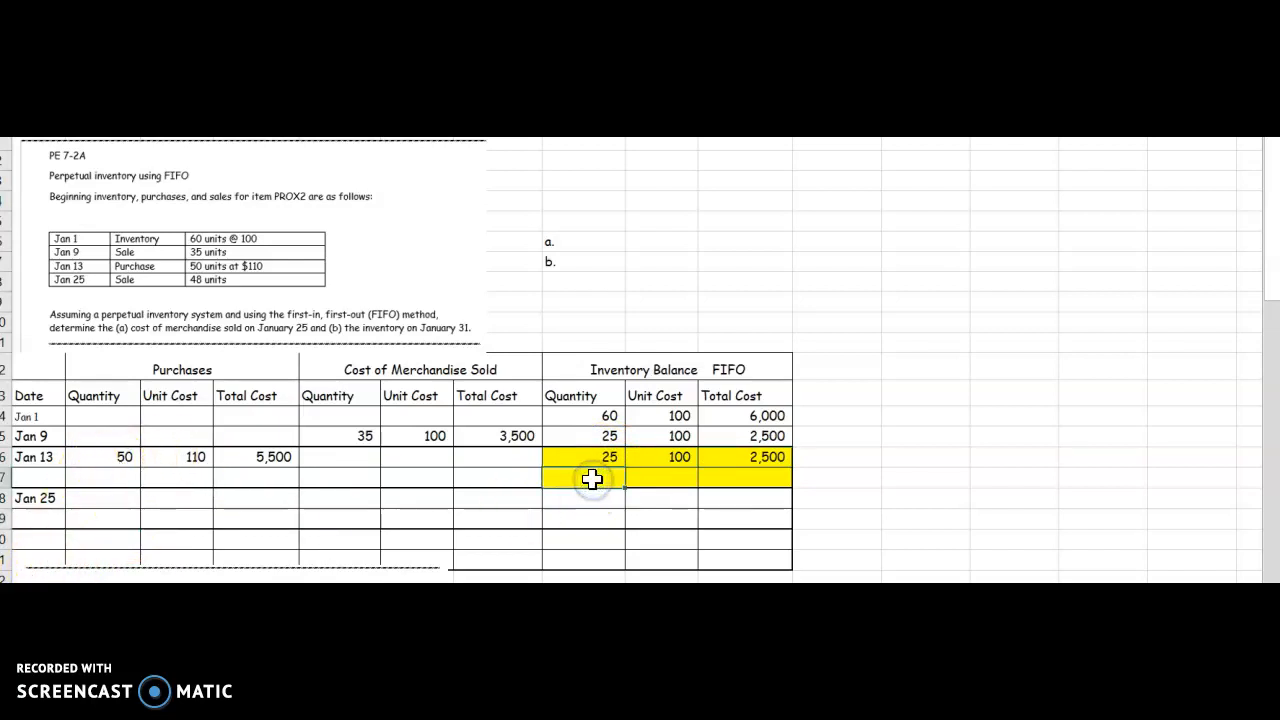
# Step: Enter the second Jan 13 balance layer: 50 units at 110, totalling 5,500
pyautogui.write('50\t110')
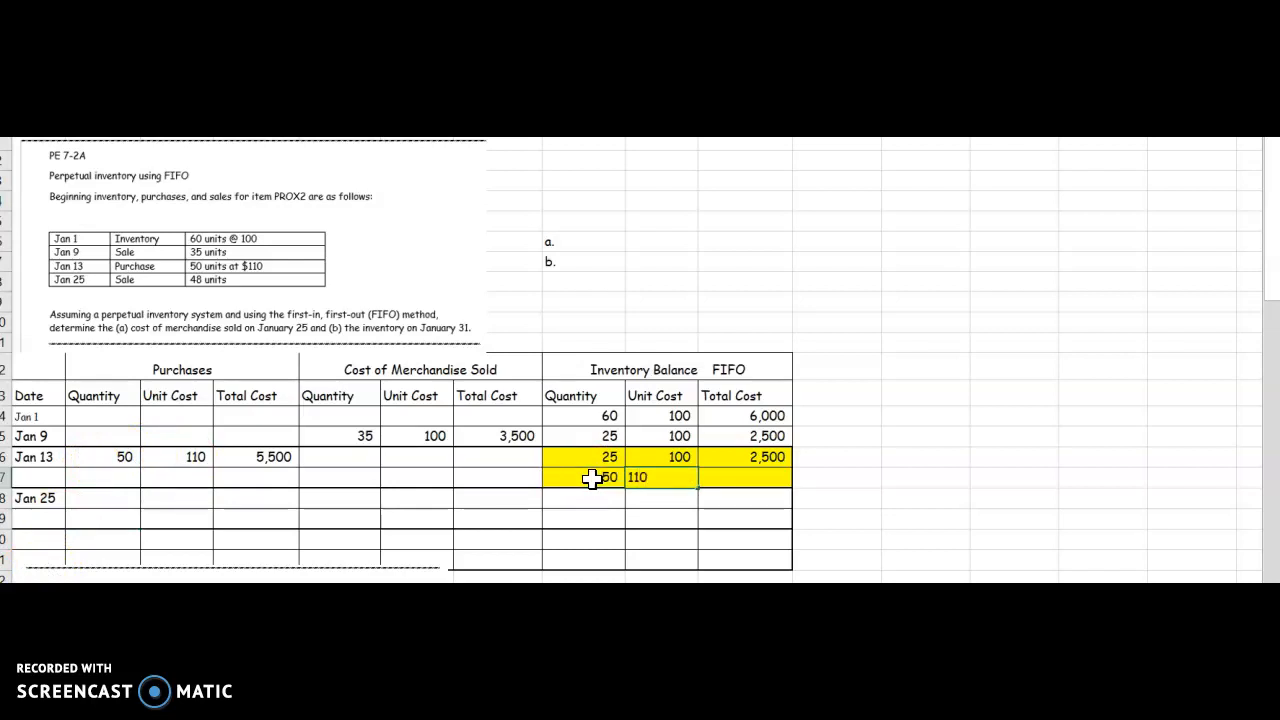
pyautogui.write('5500')
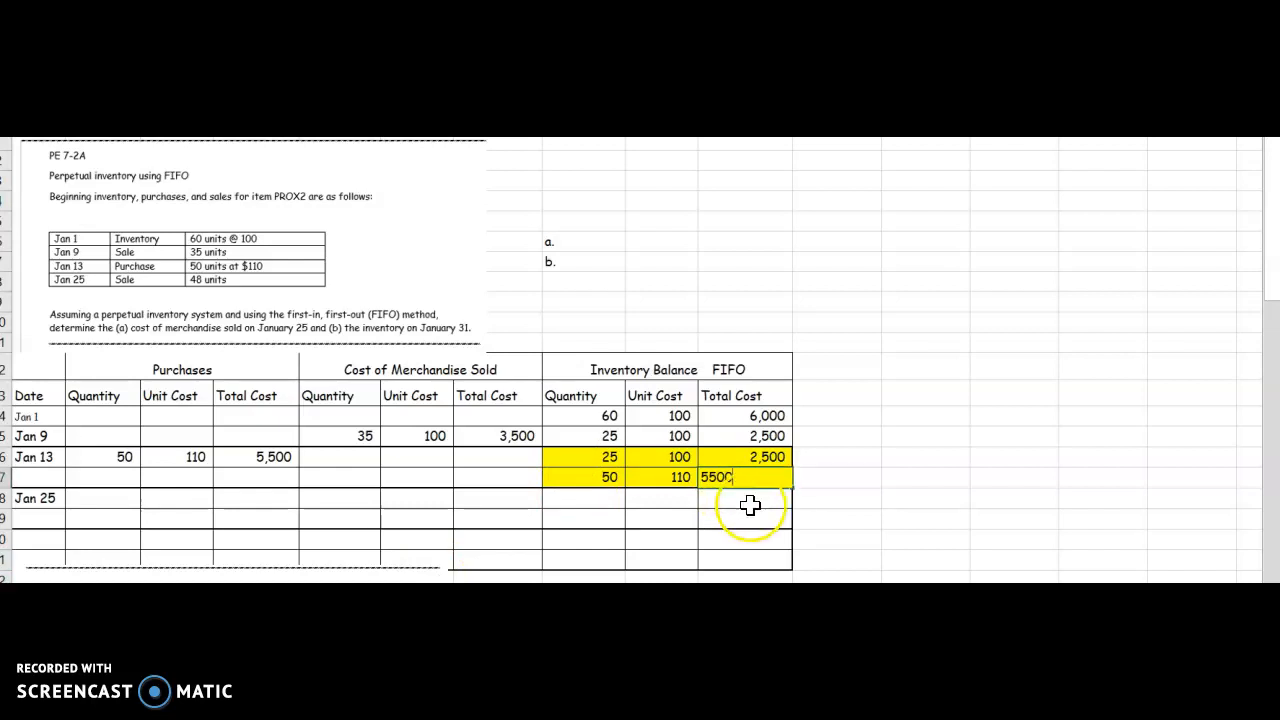
pyautogui.press('Enter')
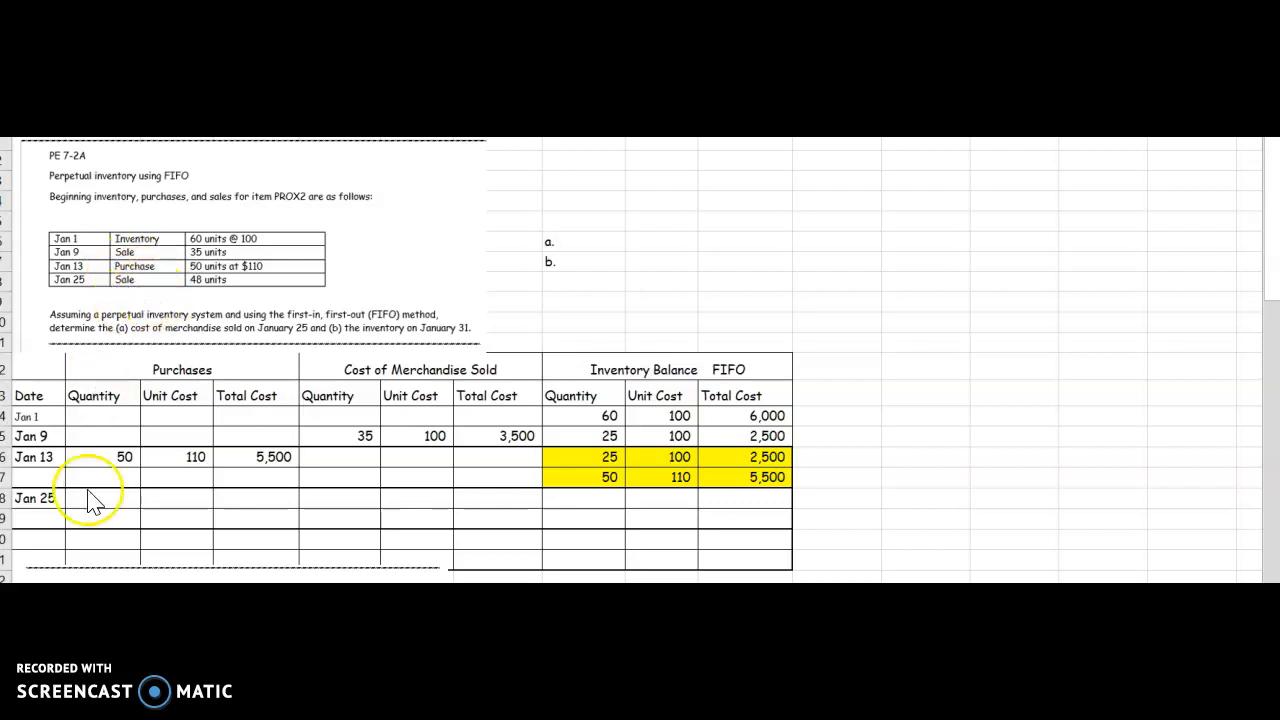
pyautogui.moveTo(340, 472)
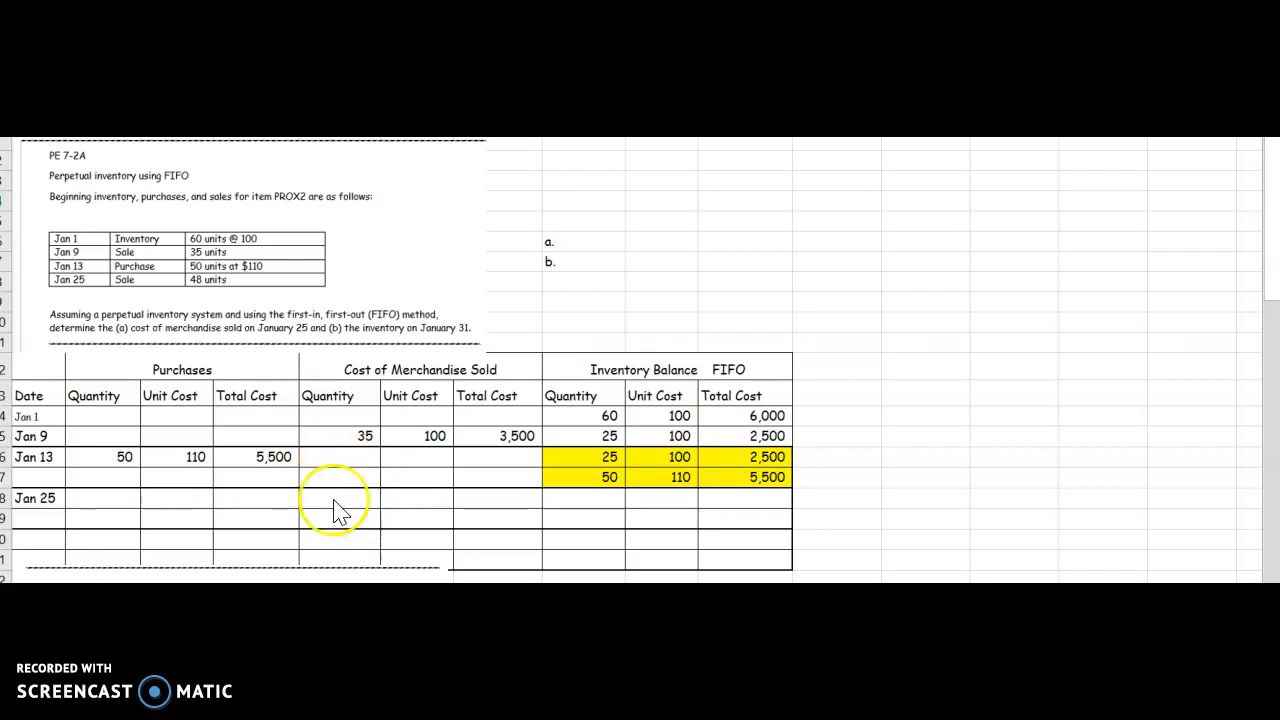
# Step: Begin the Jan 25 cost of merchandise sold quantity by entering 48 units sold
pyautogui.click(336, 498)
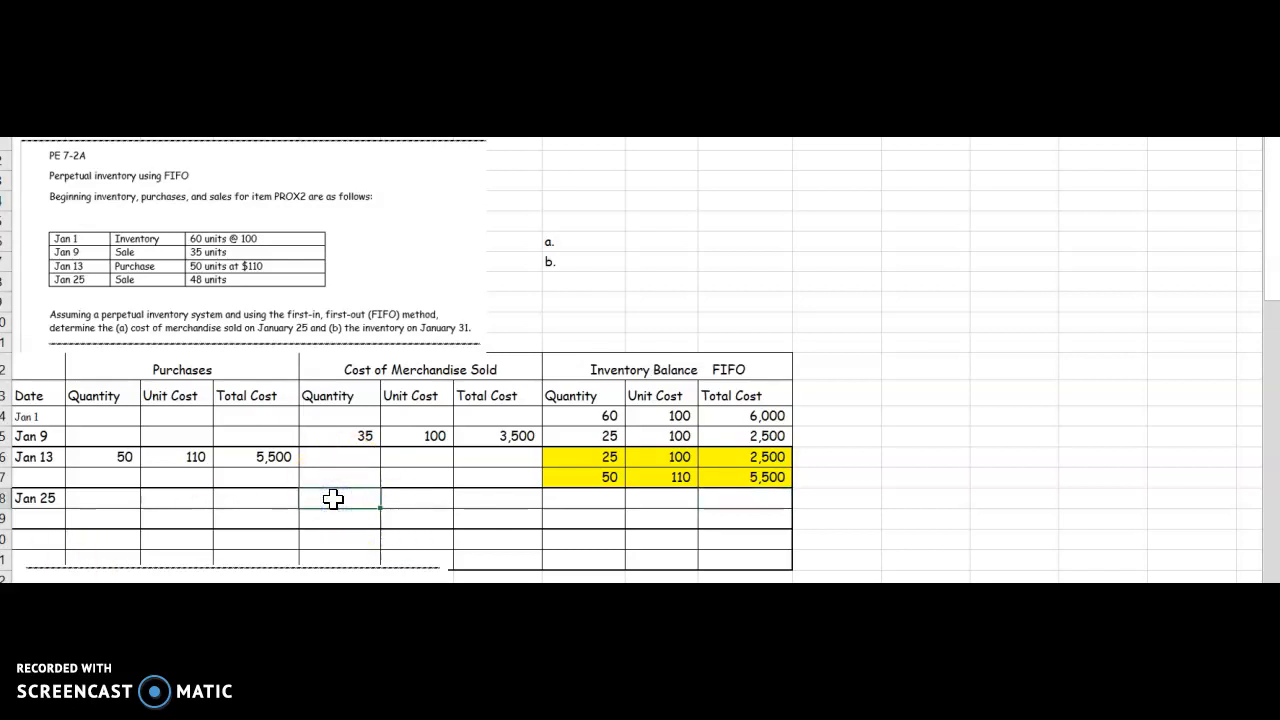
pyautogui.write('48')
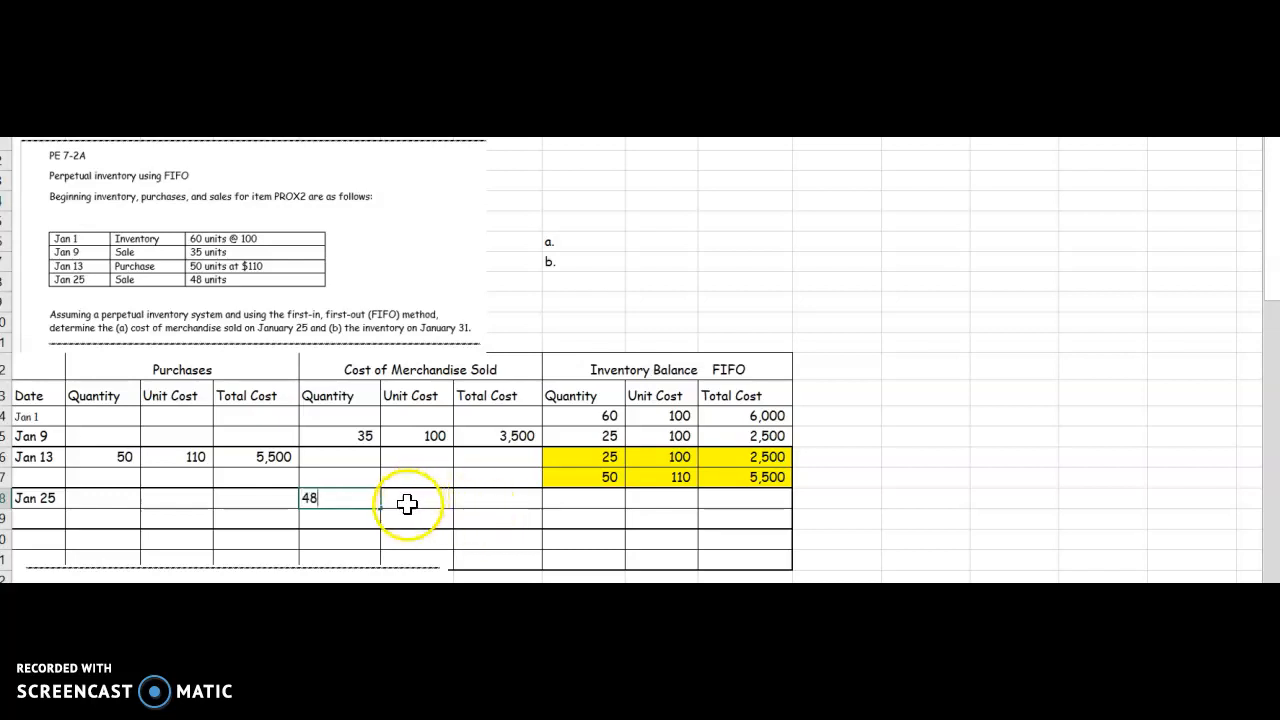
pyautogui.moveTo(348, 504)
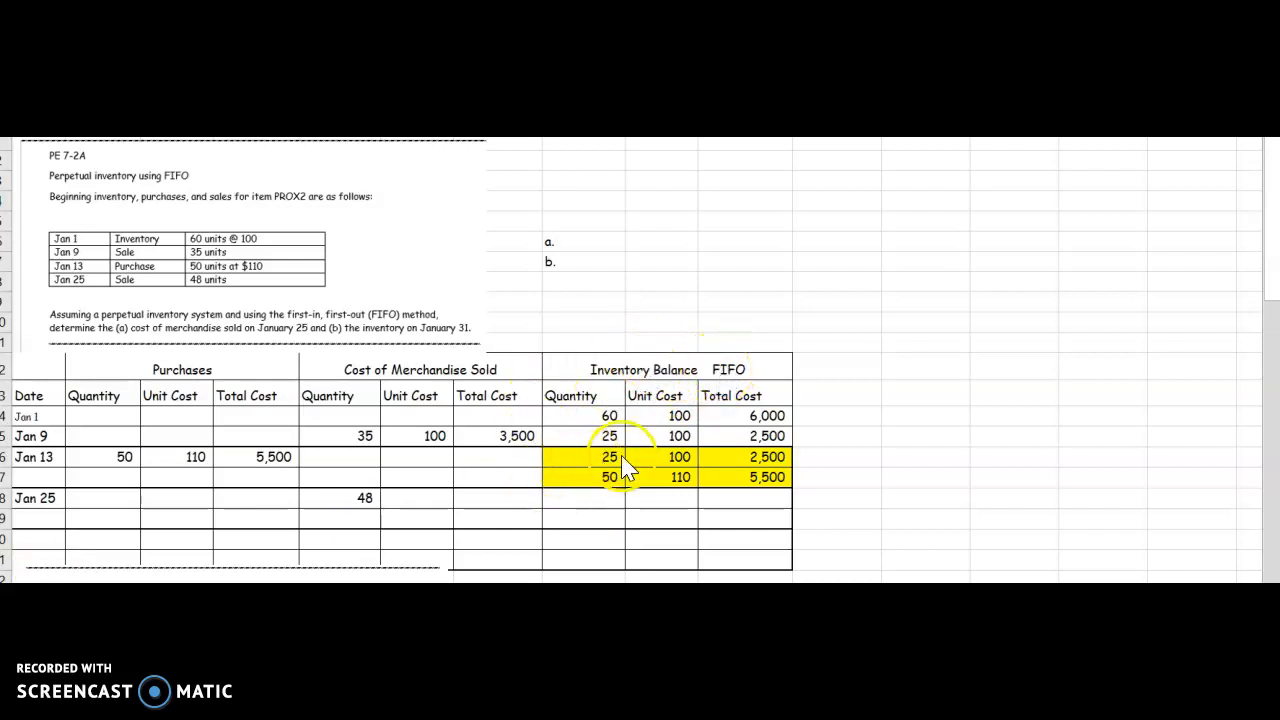
pyautogui.moveTo(100, 570)
pyautogui.write('25')
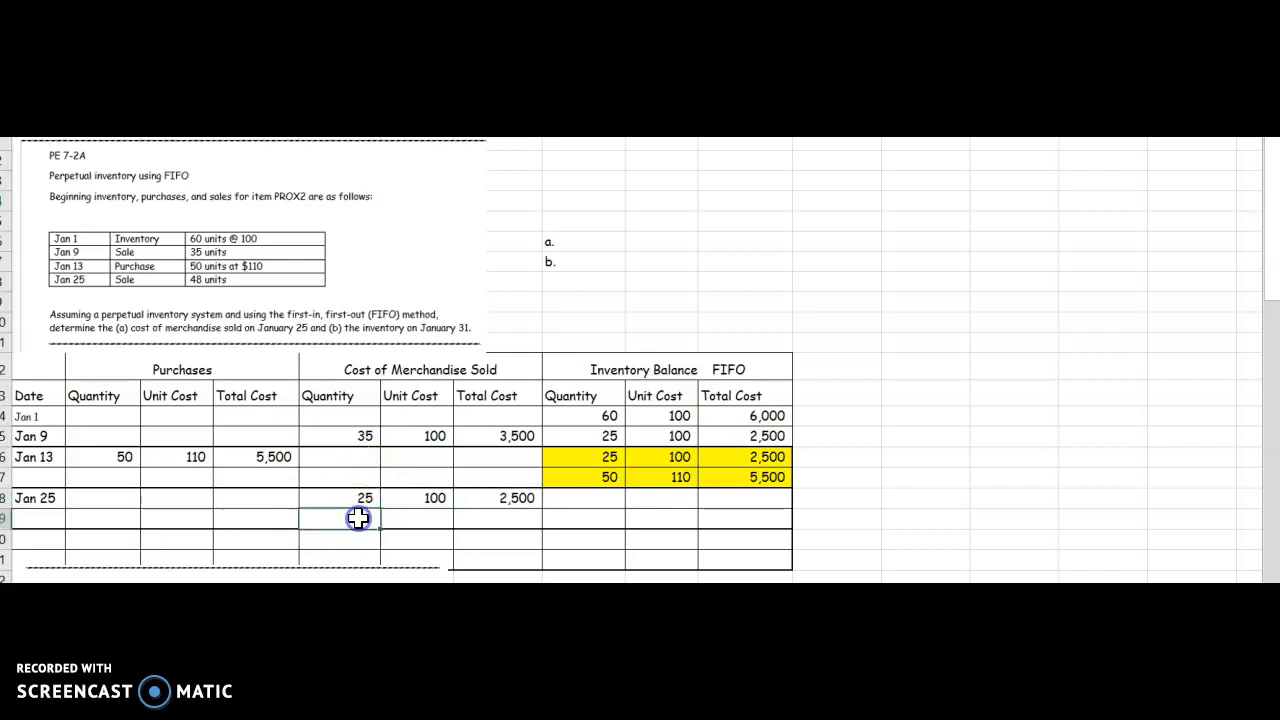
# Step: Enter the second Jan 25 layer: =48-25 units at 110 with total =23*110 giving 2,530
pyautogui.write('=4')
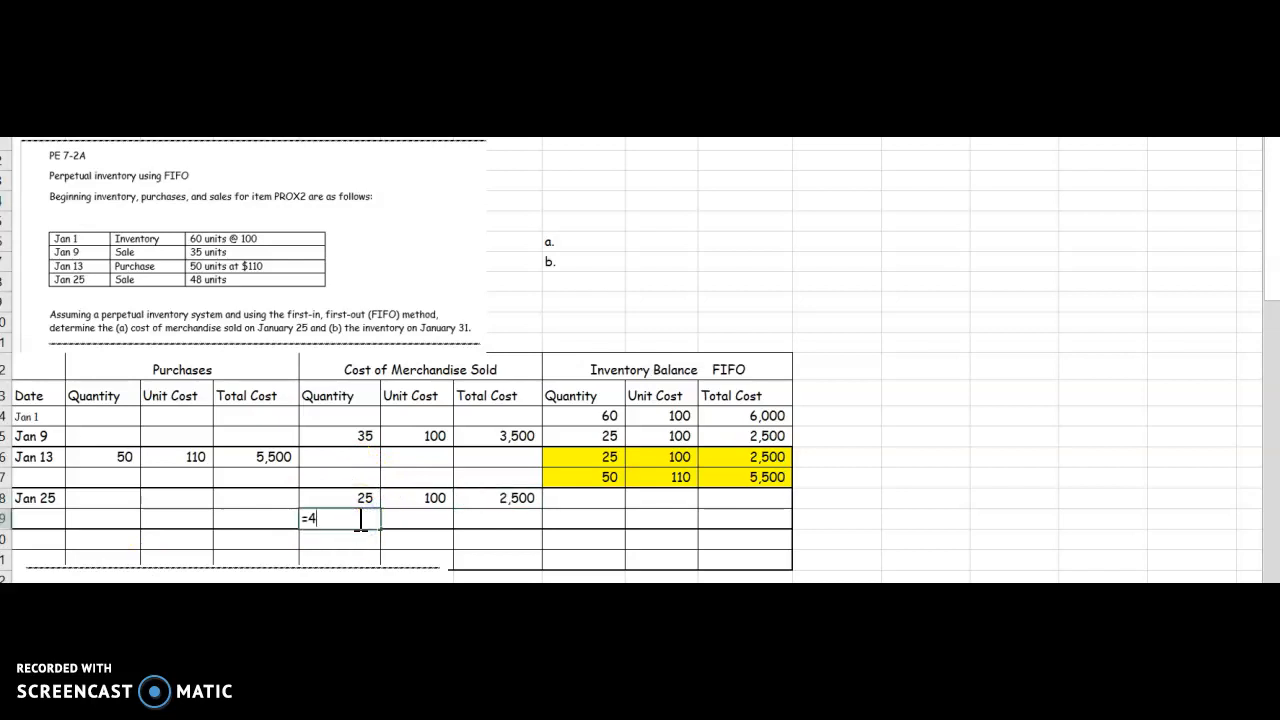
pyautogui.write('8-2')
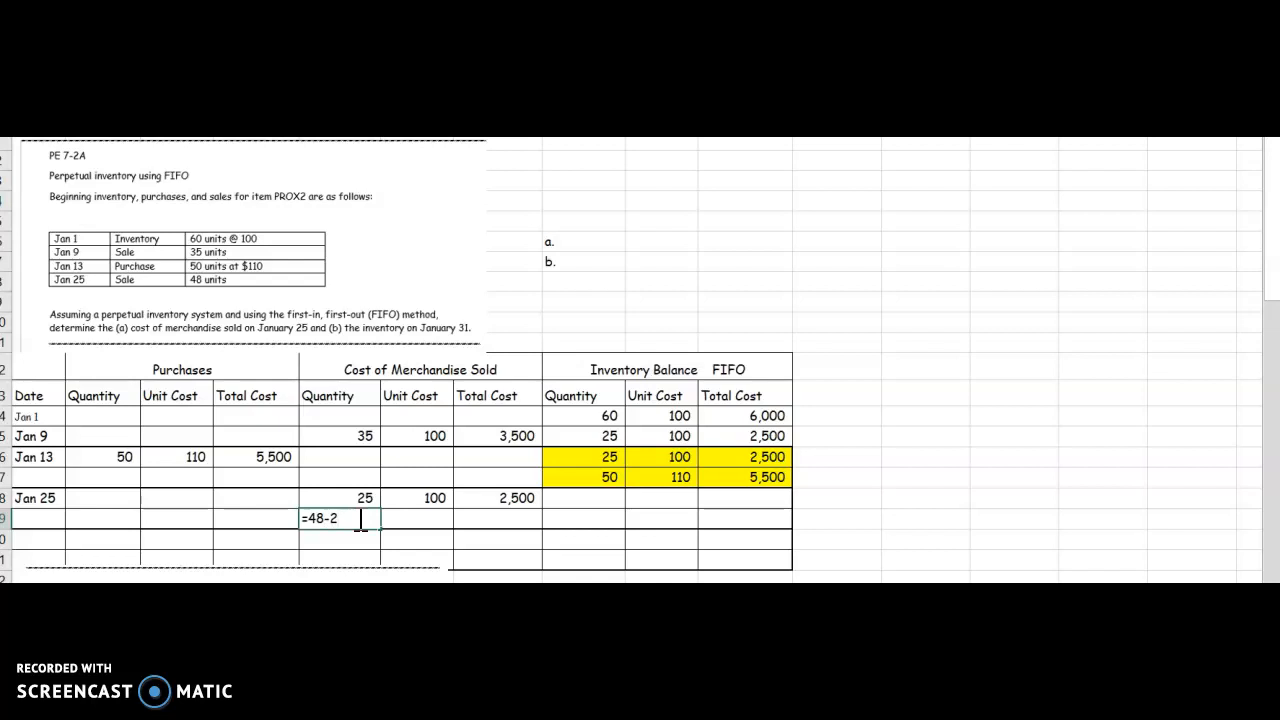
pyautogui.press('Enter')
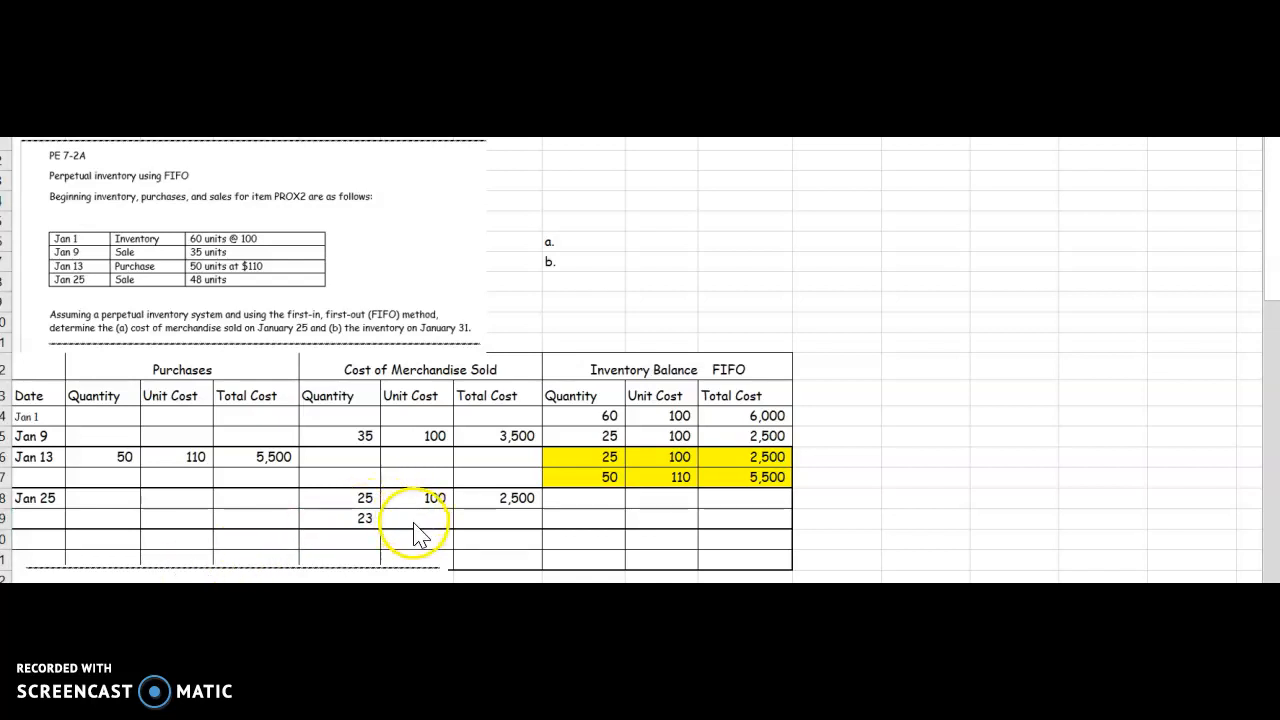
pyautogui.click(438, 520)
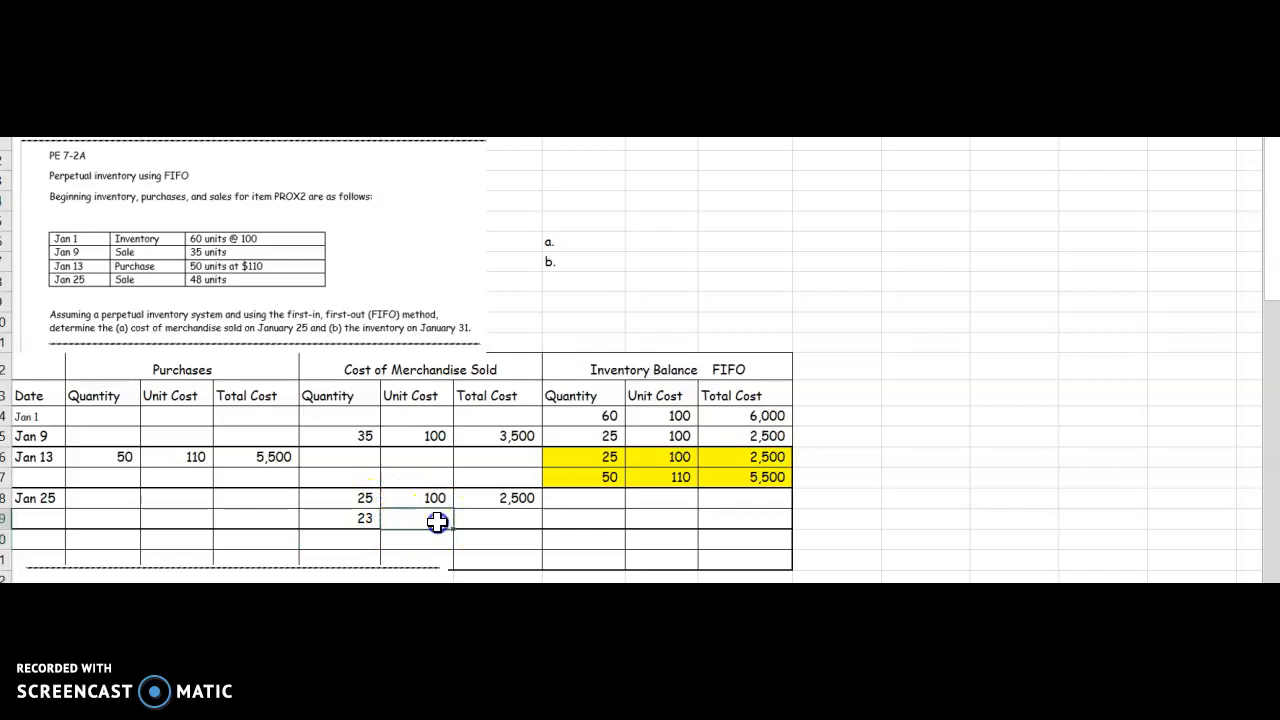
pyautogui.write('110')
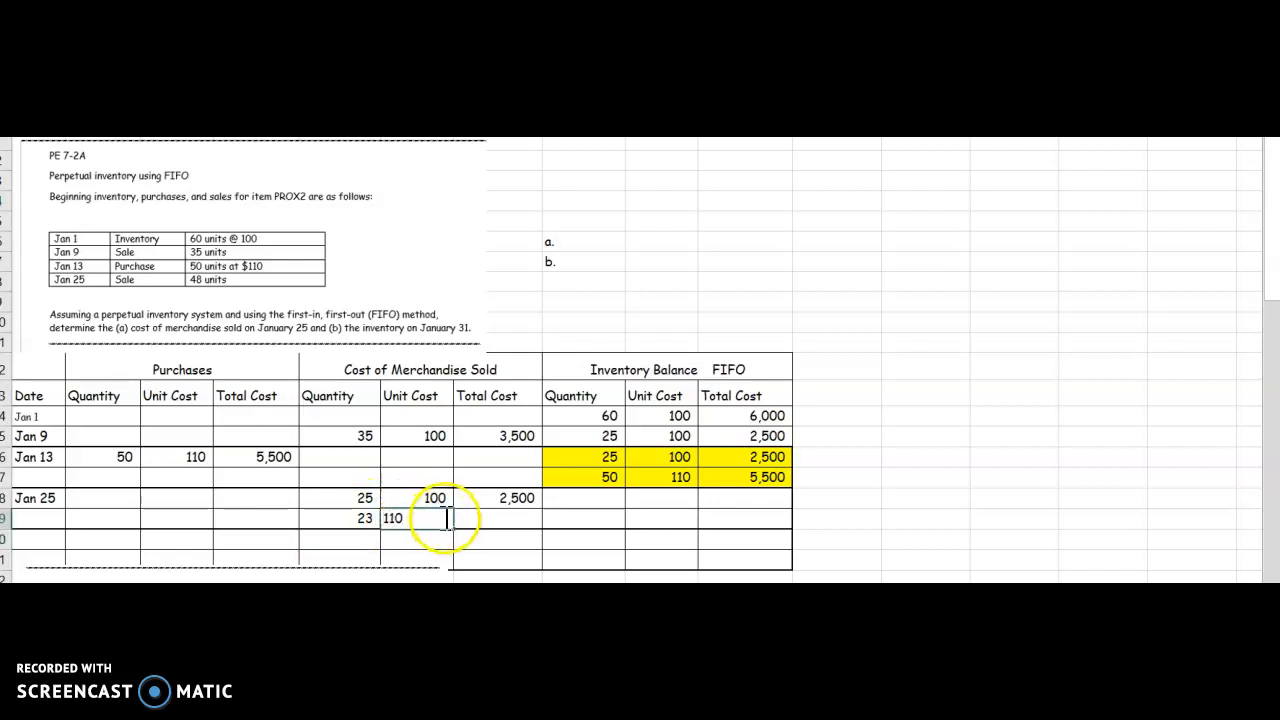
pyautogui.write('=2')
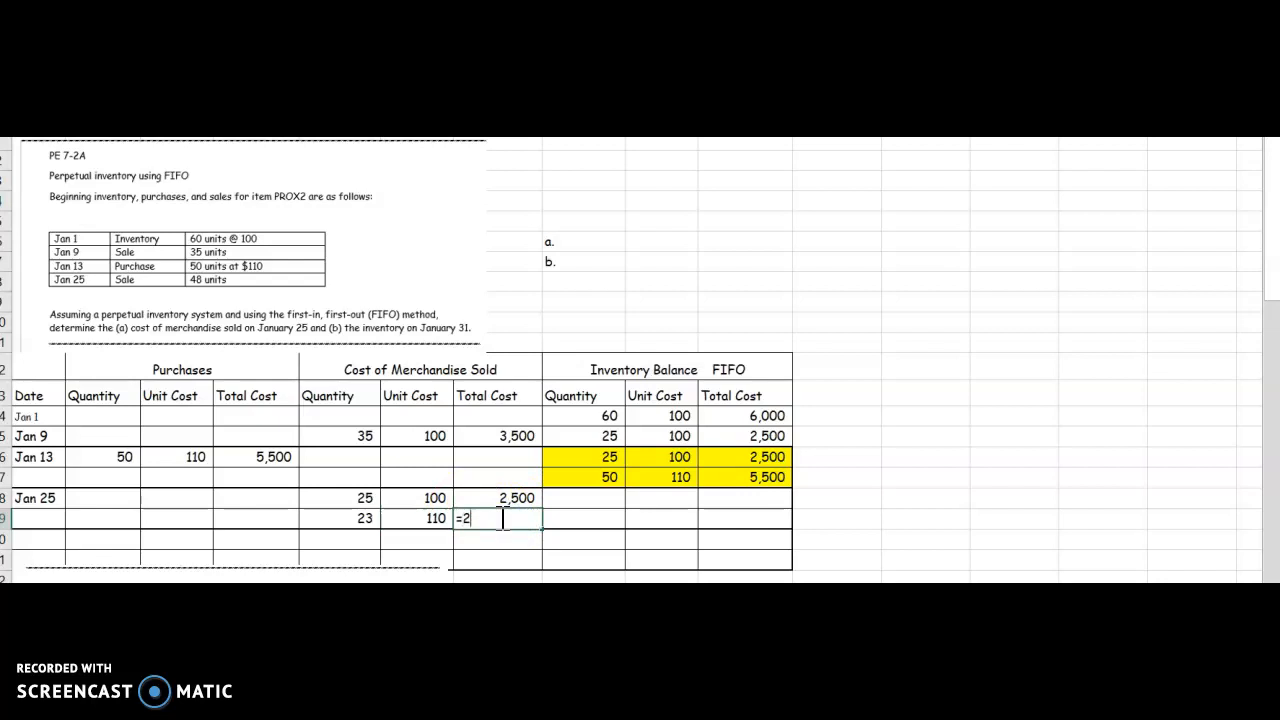
pyautogui.write('3*1')
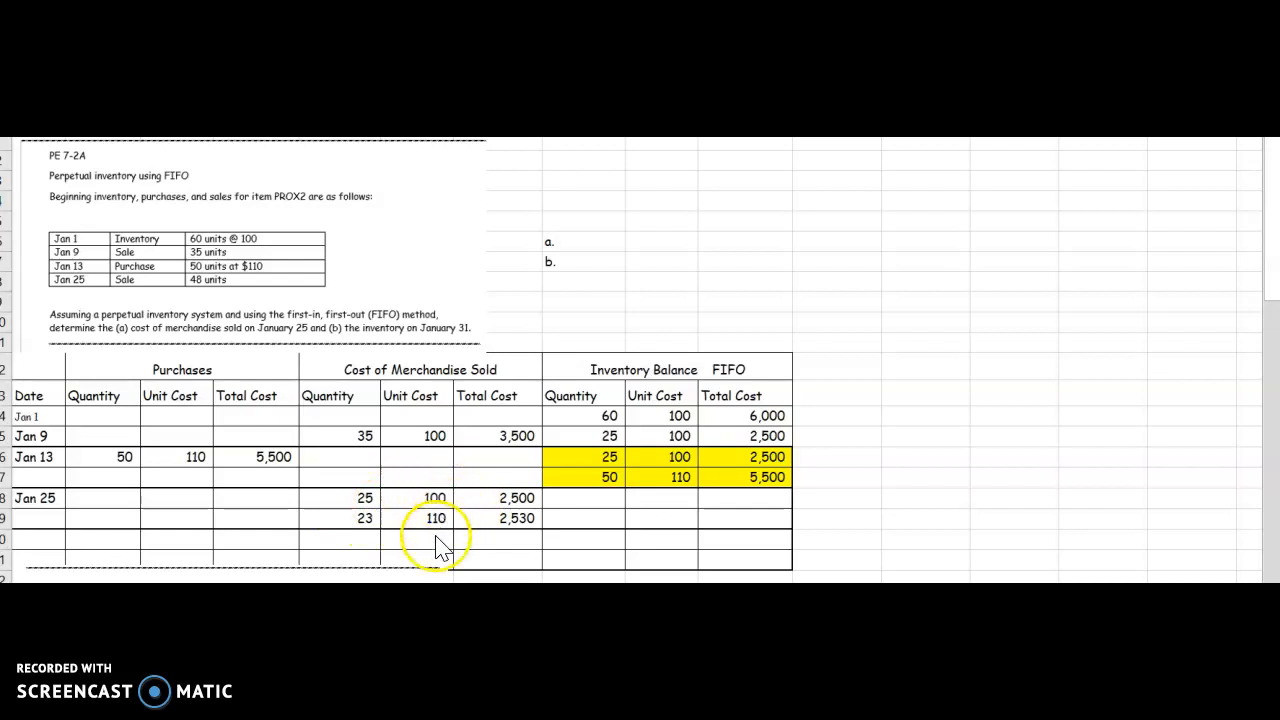
pyautogui.moveTo(558, 520)
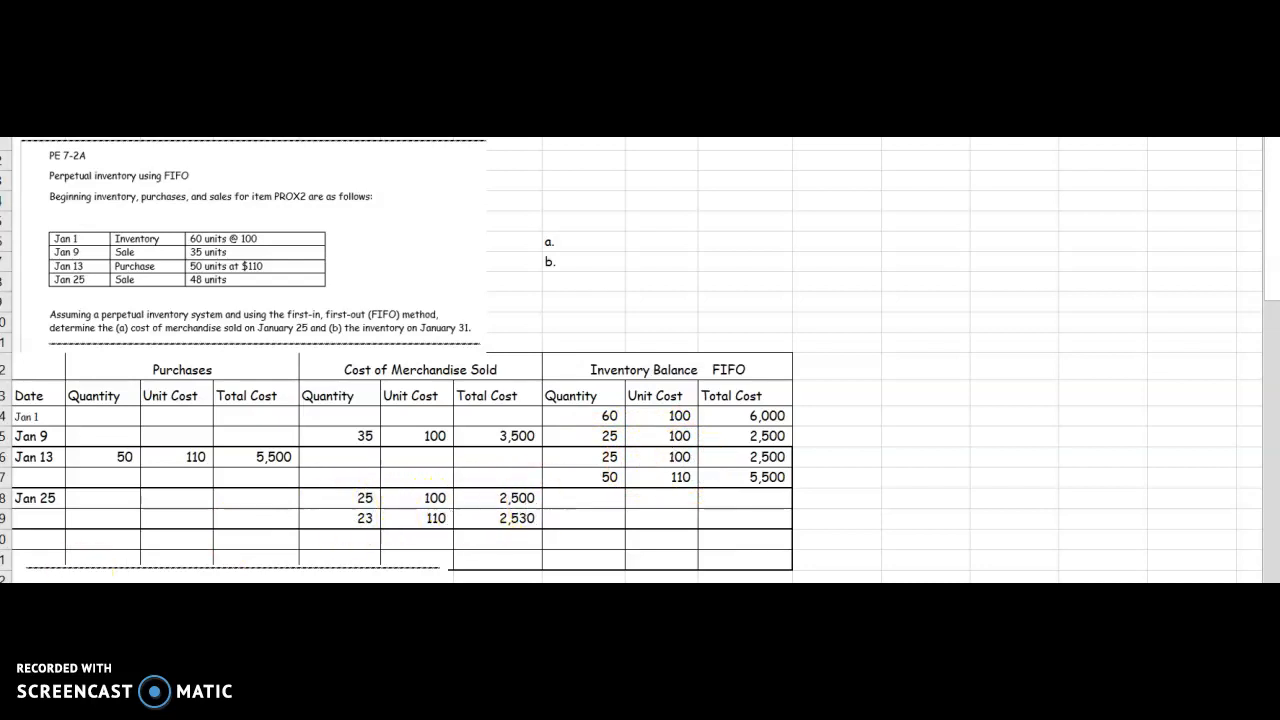
# Step: Fill the Jan 25 balance: 100 layer emptied, and =50-23 units at 110 totalling 2,970
pyautogui.click(584, 500)
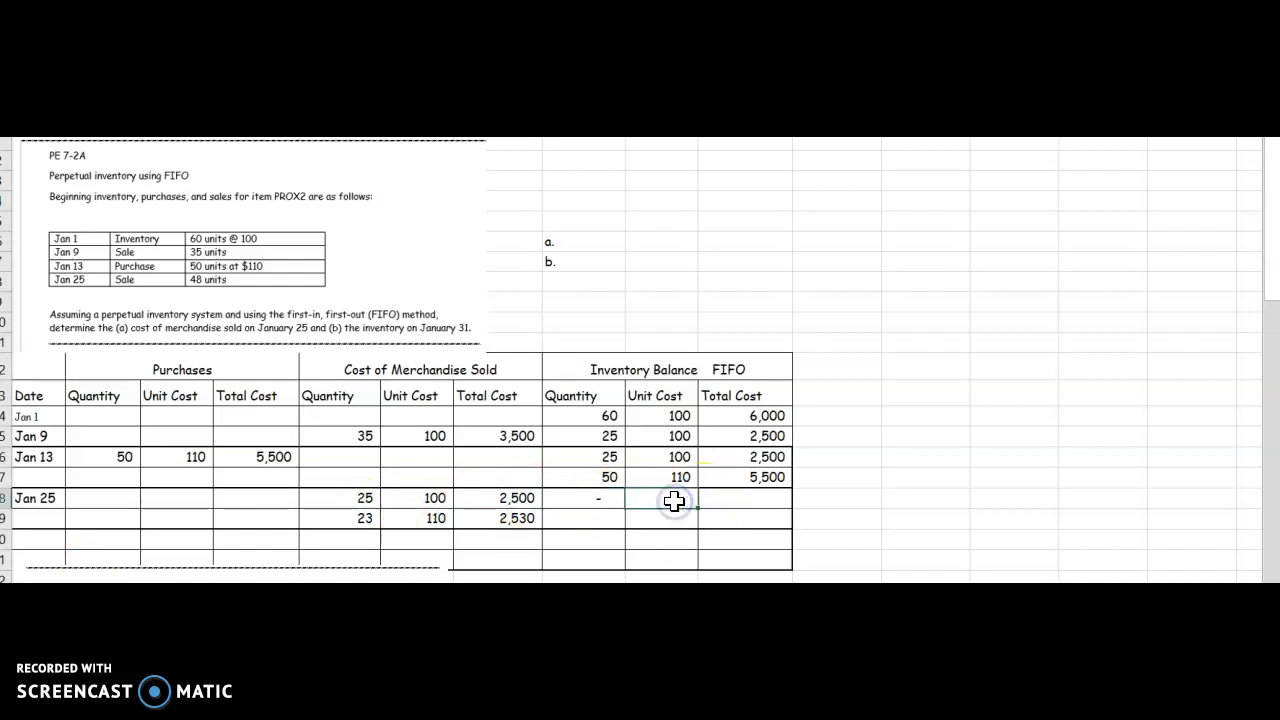
pyautogui.write('100')
pyautogui.click(744, 498)
pyautogui.write('=')
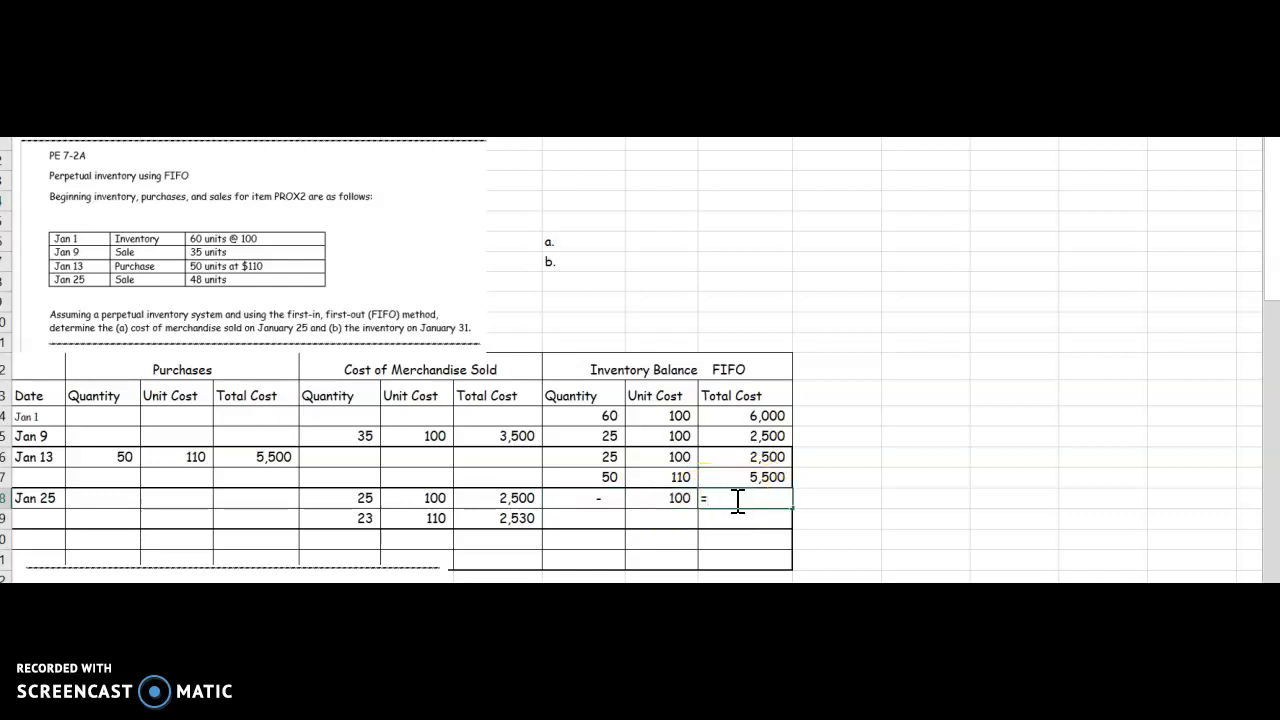
pyautogui.write('0')
pyautogui.click(582, 518)
pyautogui.write('=')
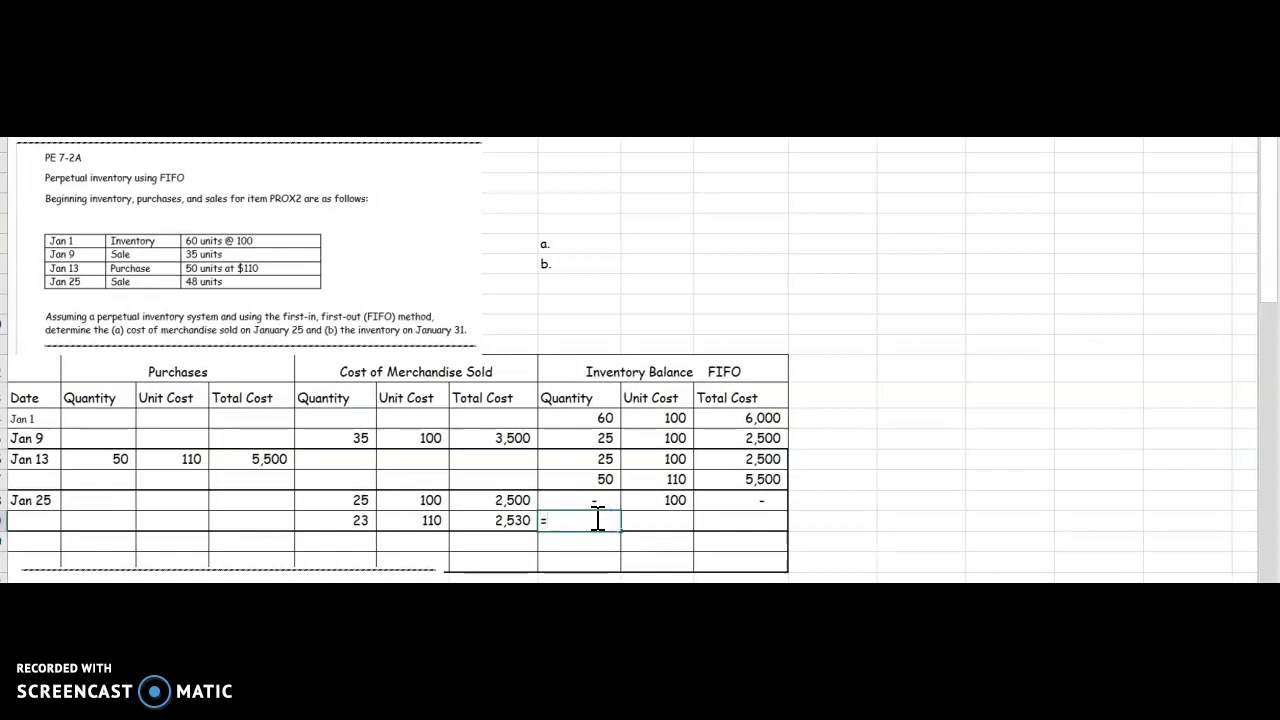
pyautogui.write('50-23')
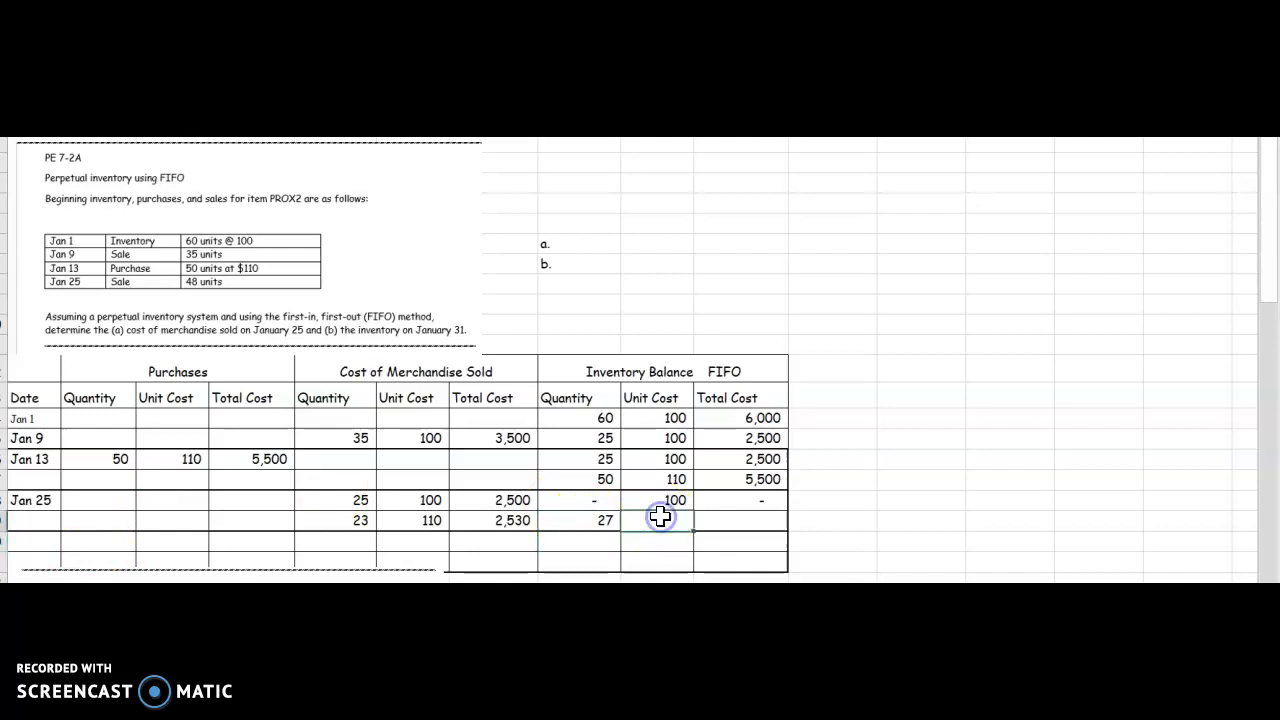
pyautogui.write('110')
pyautogui.click(740, 520)
pyautogui.write('=H19*')
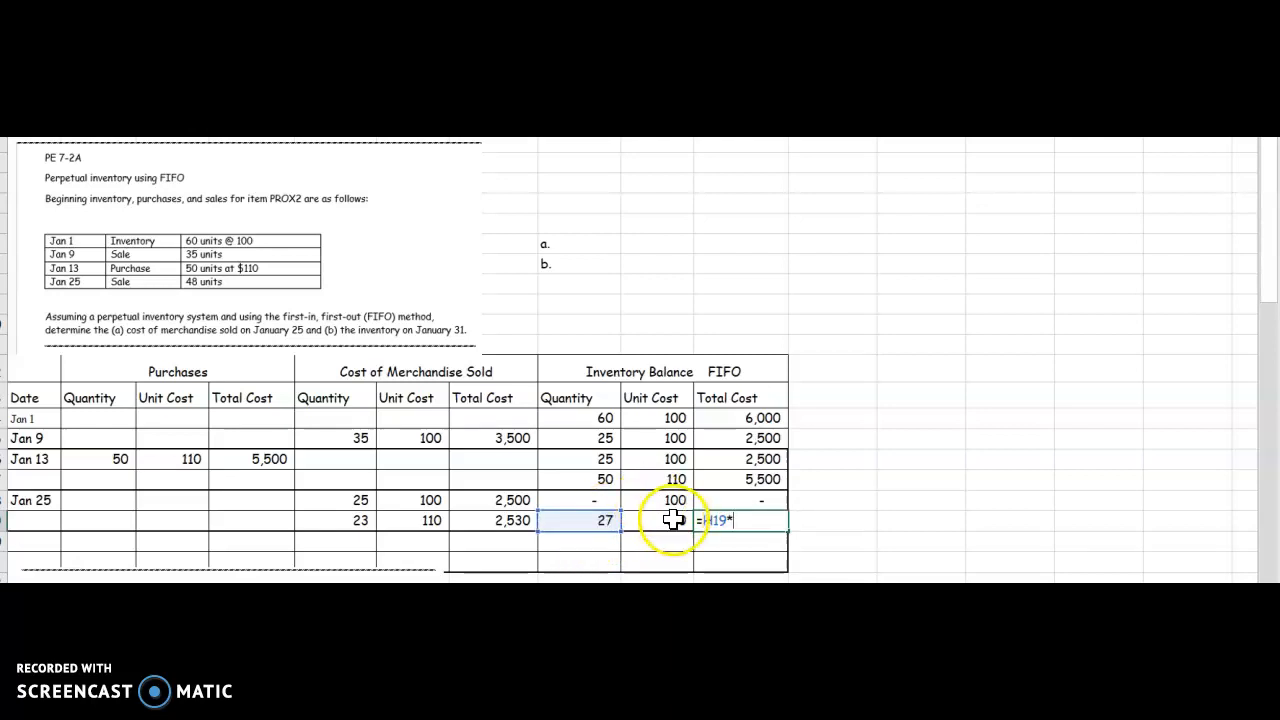
pyautogui.press('Enter')
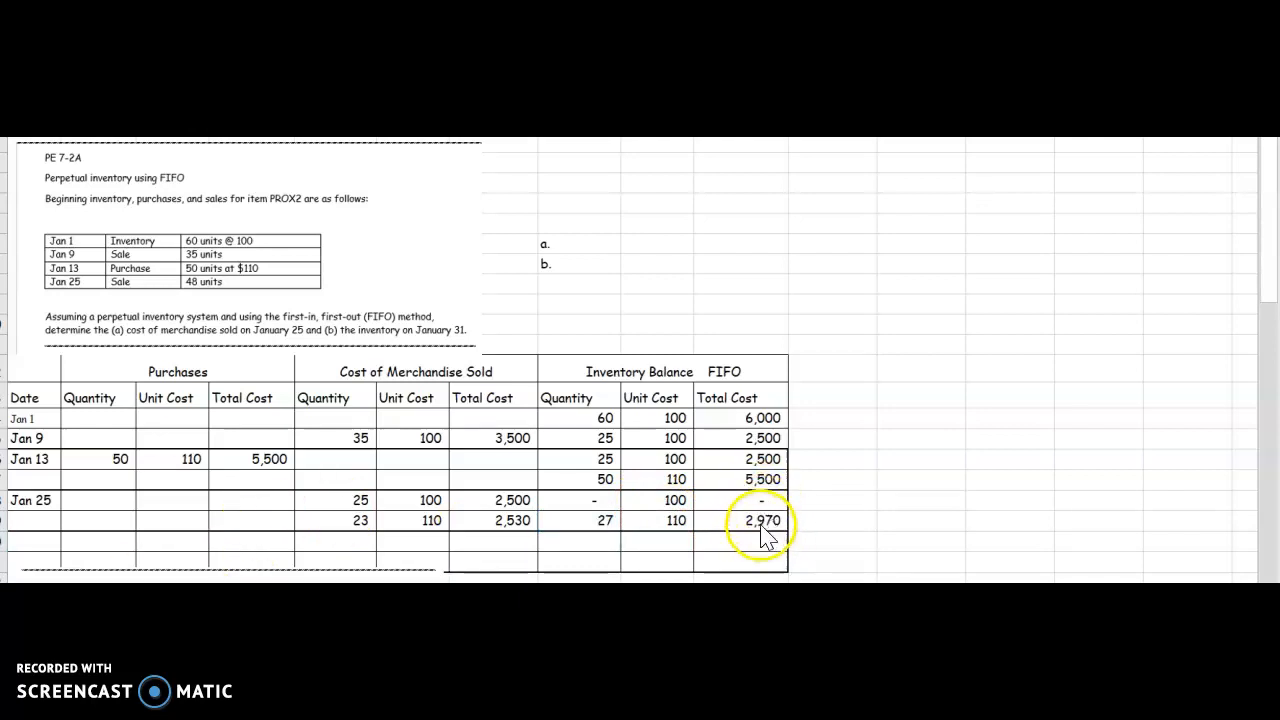
pyautogui.moveTo(116, 336)
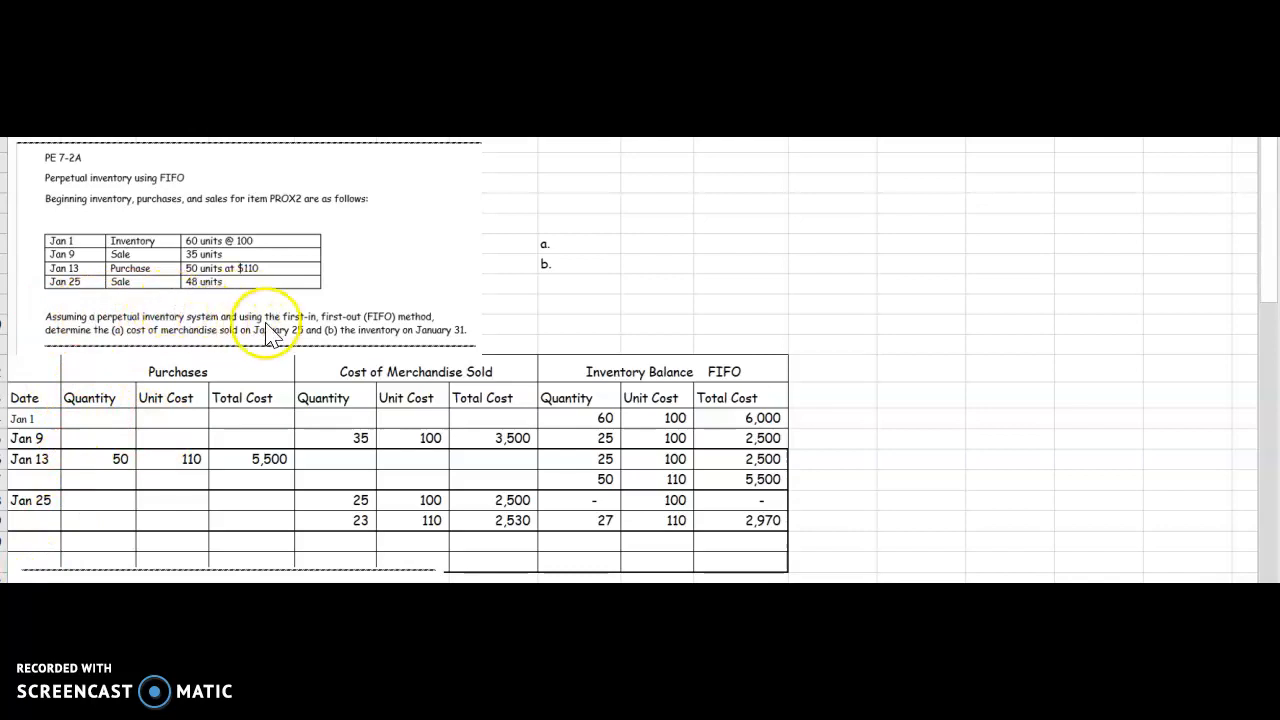
pyautogui.moveTo(84, 344)
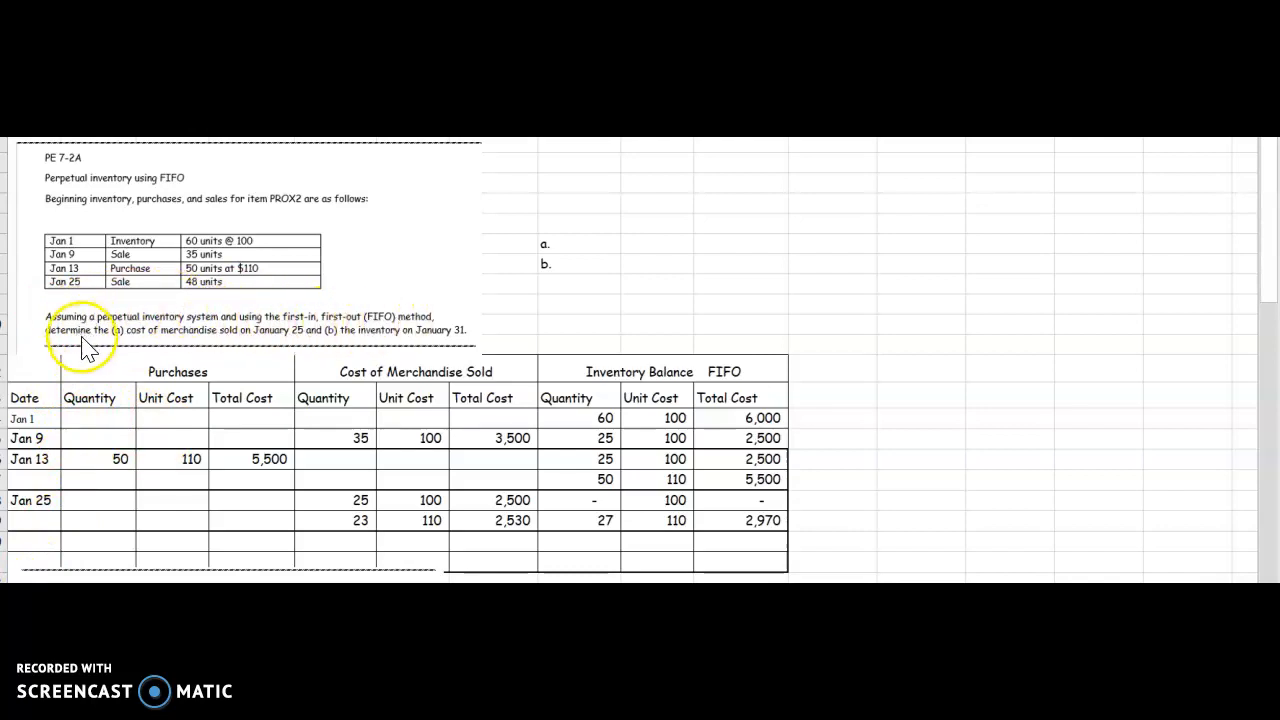
pyautogui.moveTo(248, 348)
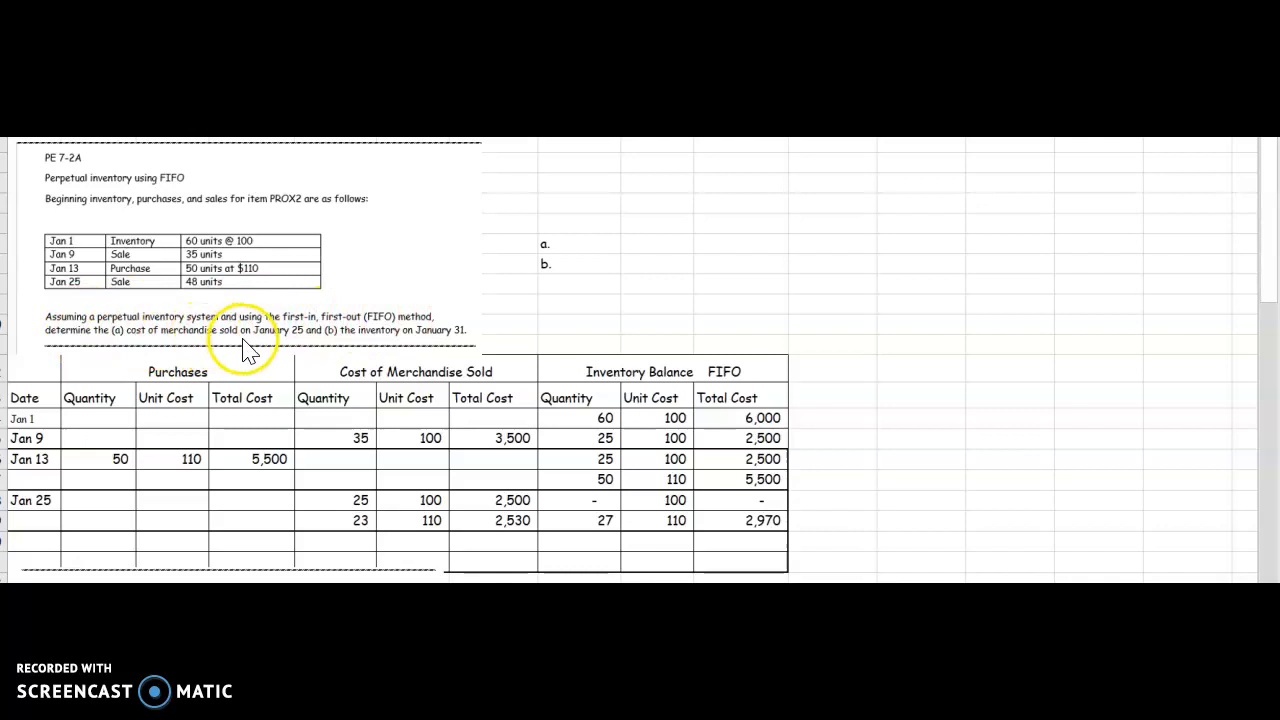
pyautogui.moveTo(40, 524)
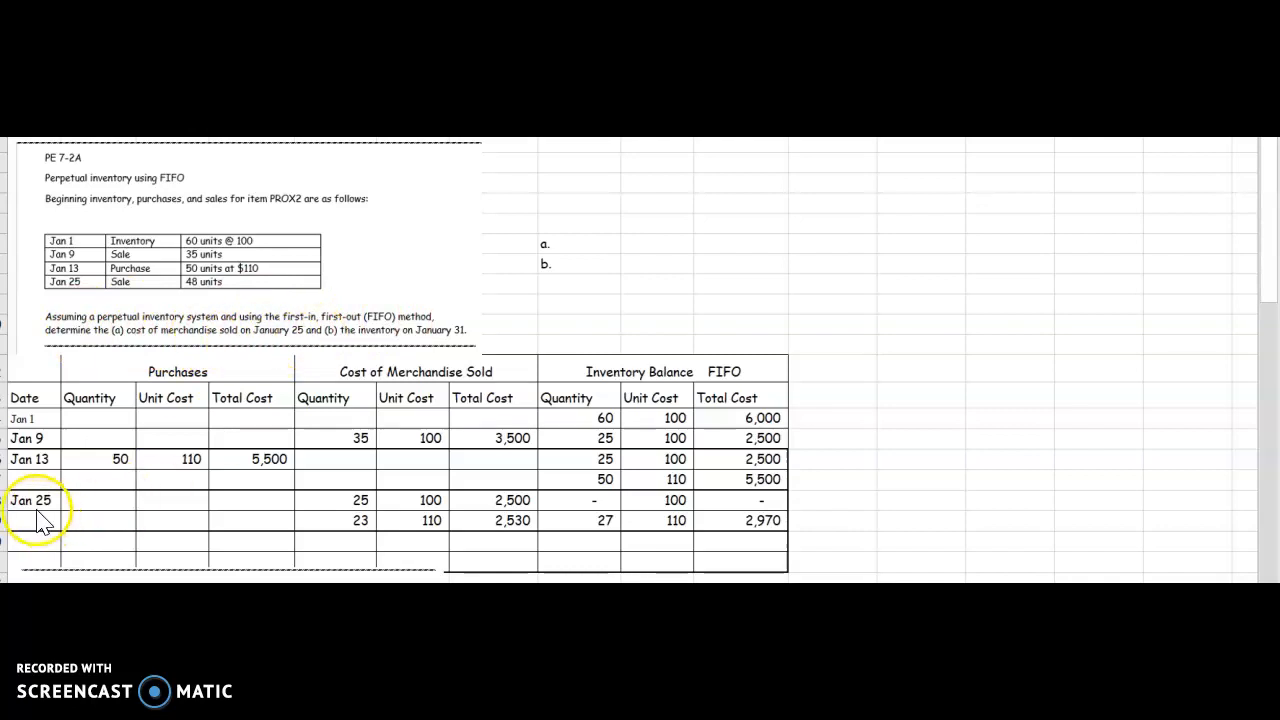
pyautogui.moveTo(516, 524)
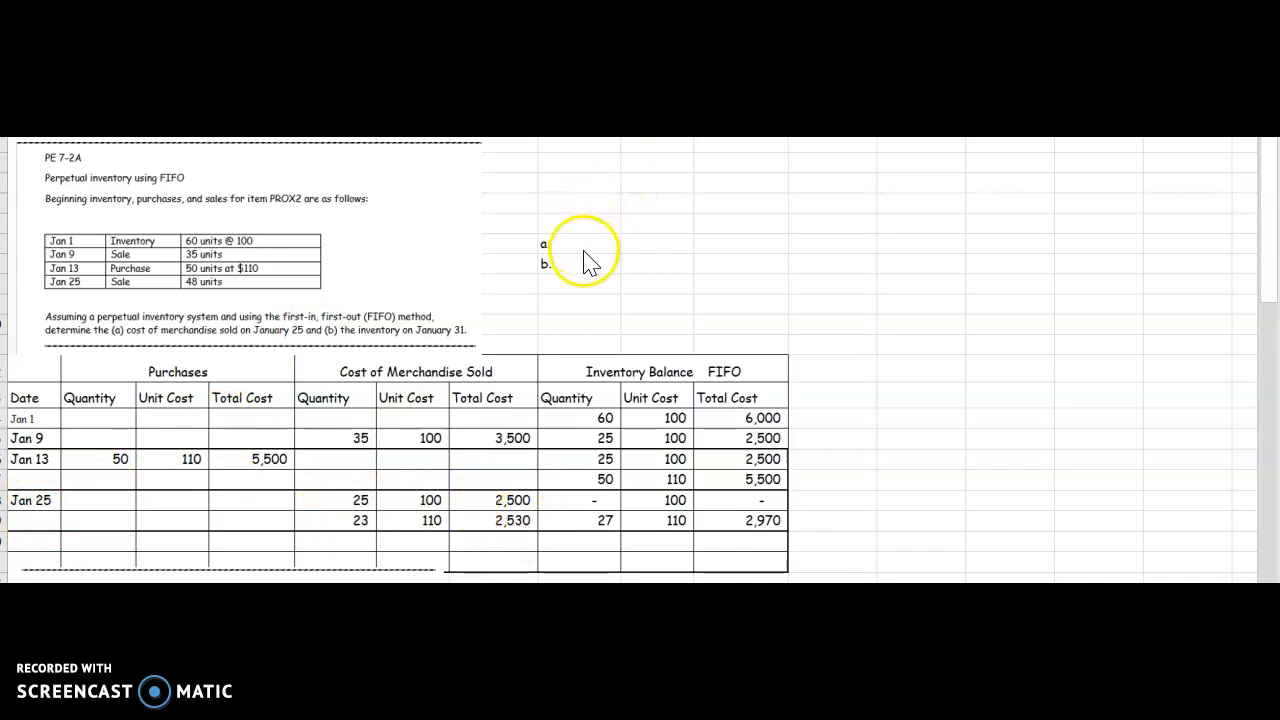
# Step: Enter answer a. $5,030 cost of merchandise sold and answer b. $2,970 ending inventory
pyautogui.click(576, 244)
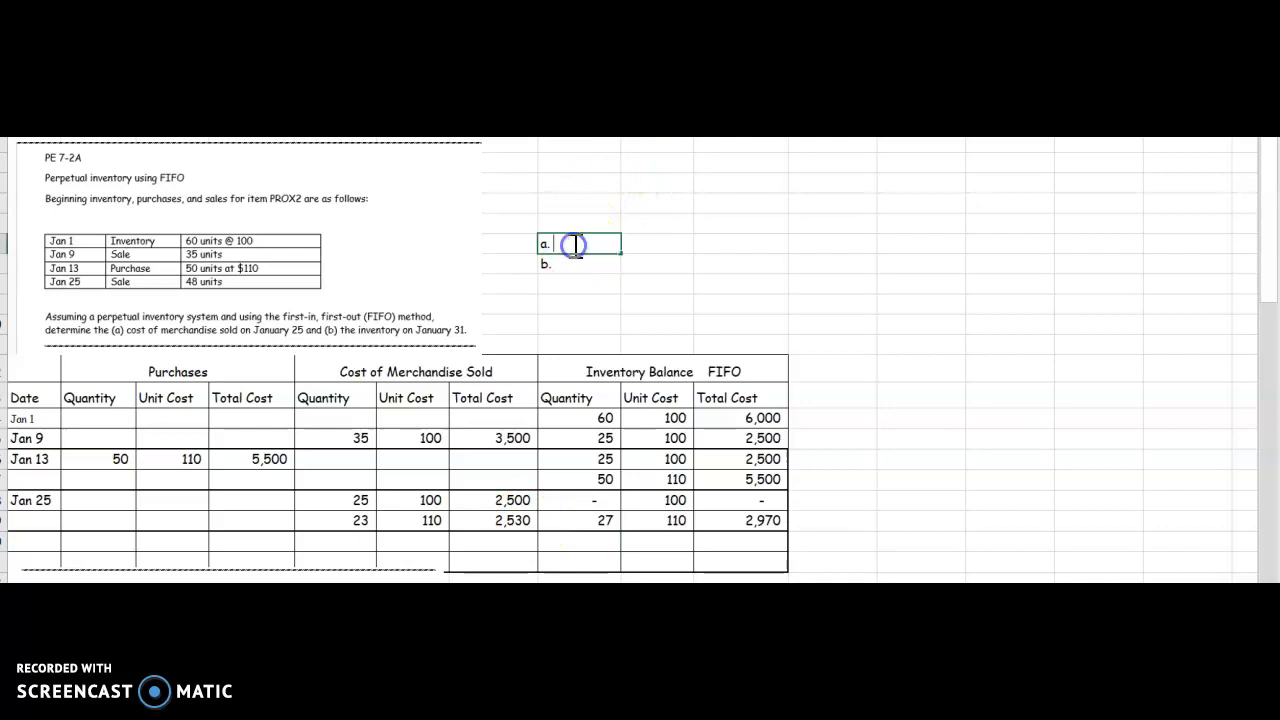
pyautogui.write('5,')
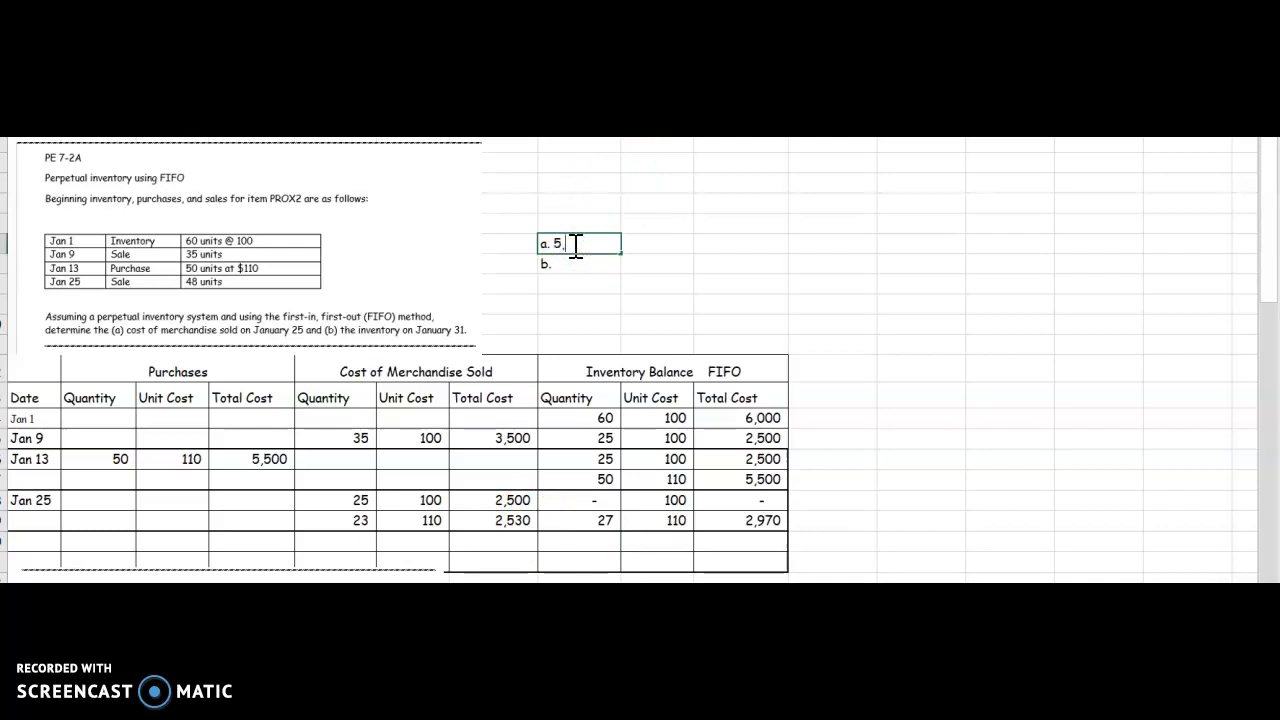
pyautogui.write('030')
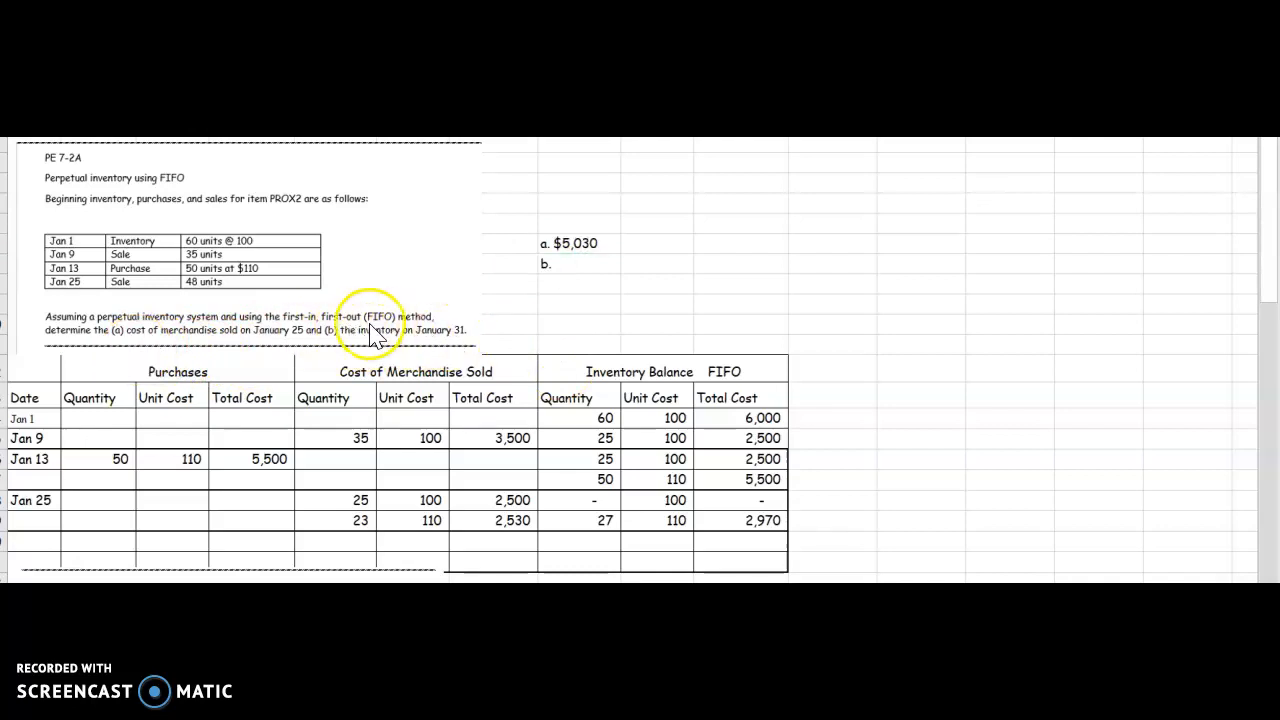
pyautogui.moveTo(756, 506)
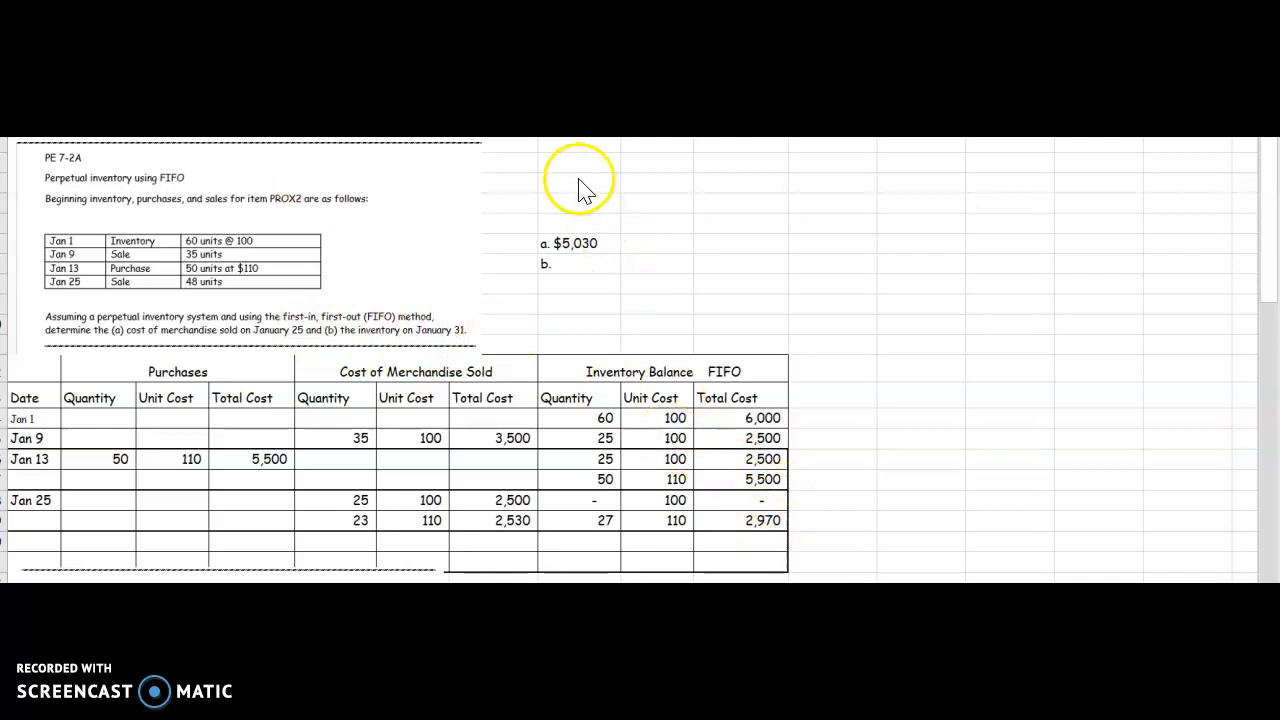
pyautogui.click(576, 264)
pyautogui.write(' $')
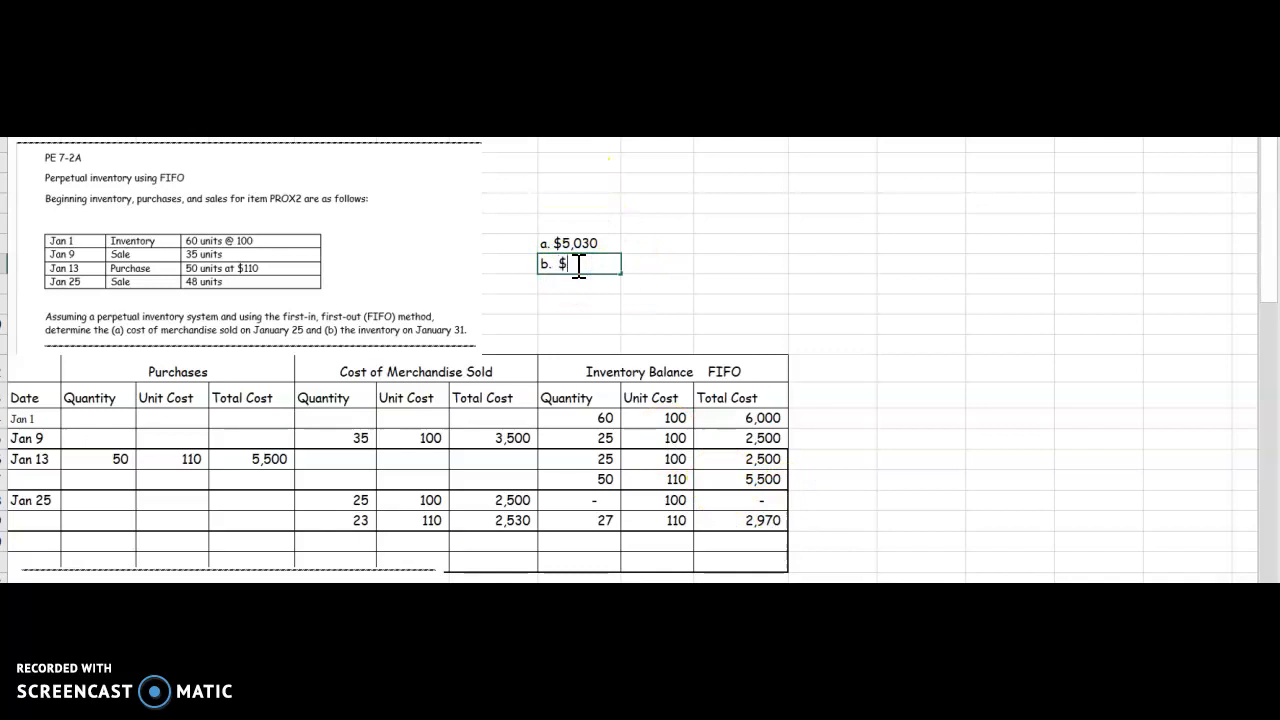
pyautogui.write('2970')
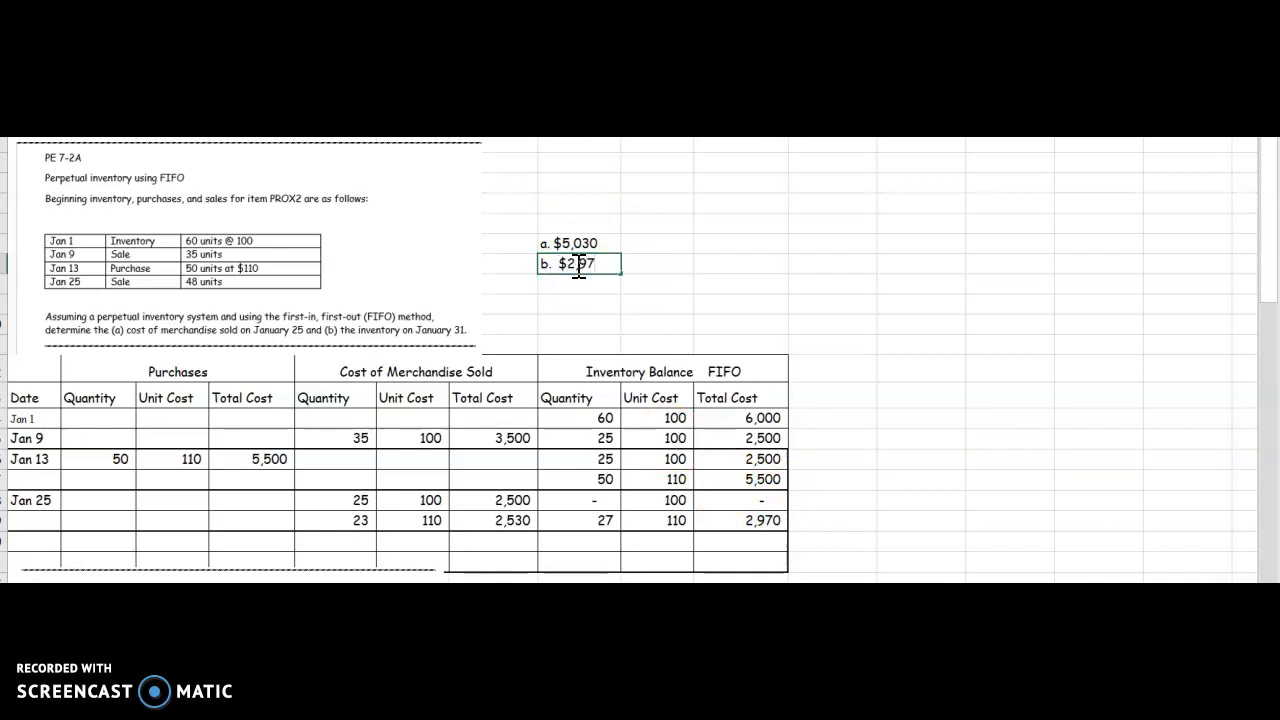